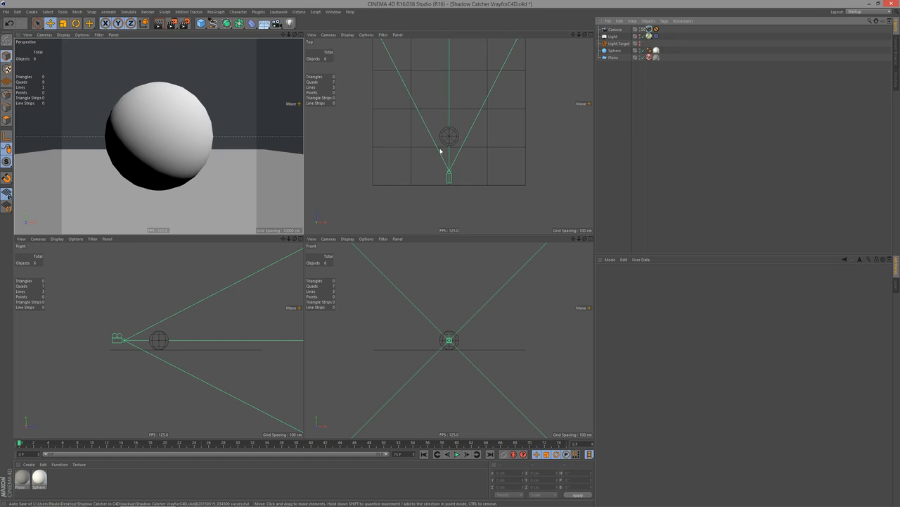
pyautogui.moveTo(444, 166)
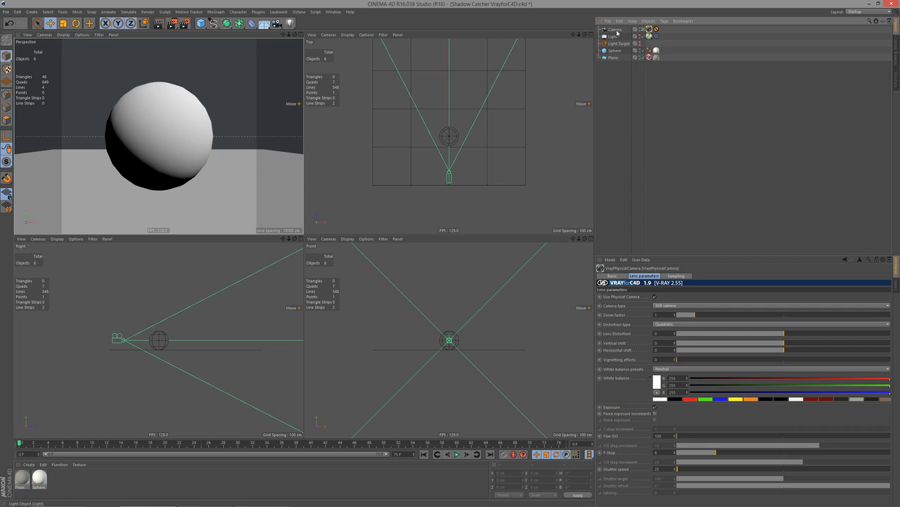
# Show the area light's V-Ray settings, with shadows enabled and a black shadow colour
pyautogui.click(613, 36)
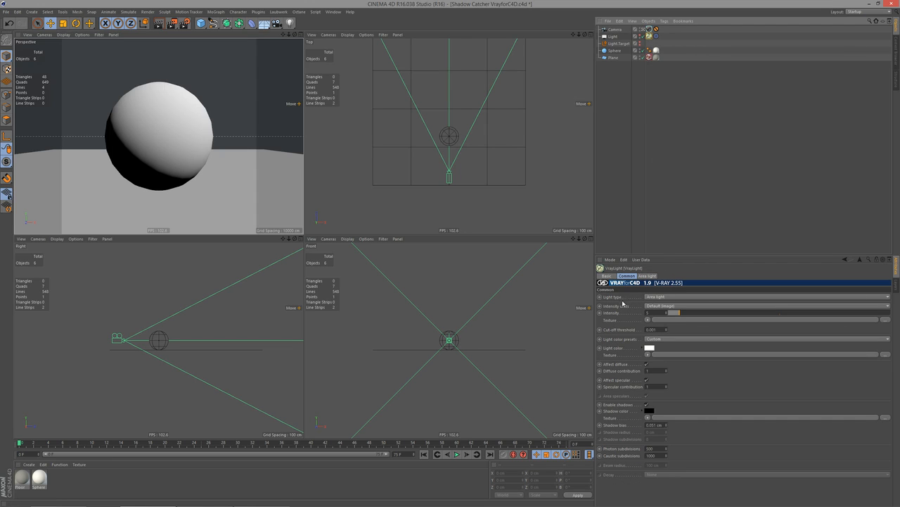
pyautogui.moveTo(658, 301)
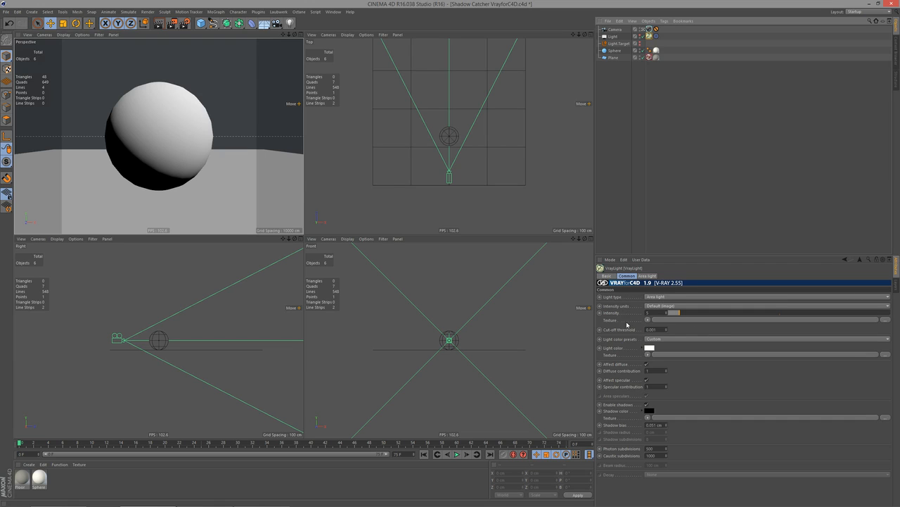
pyautogui.moveTo(668, 387)
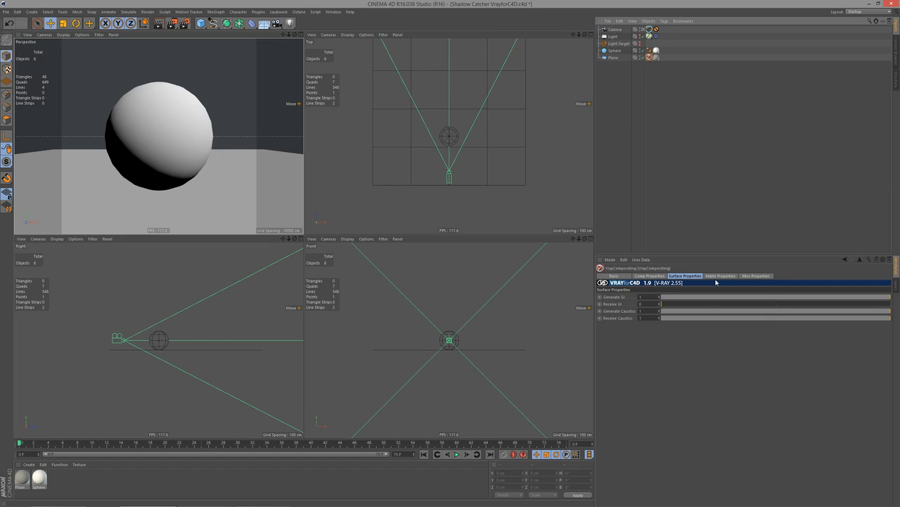
# Check the plane's Comp, Surface and Matte tabs, confirming Matte surface and Shadows are enabled
pyautogui.click(648, 275)
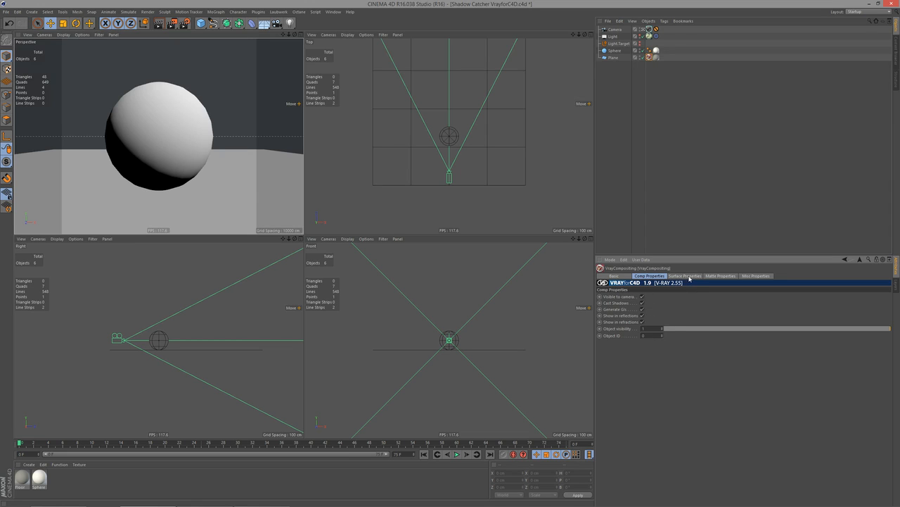
pyautogui.click(684, 275)
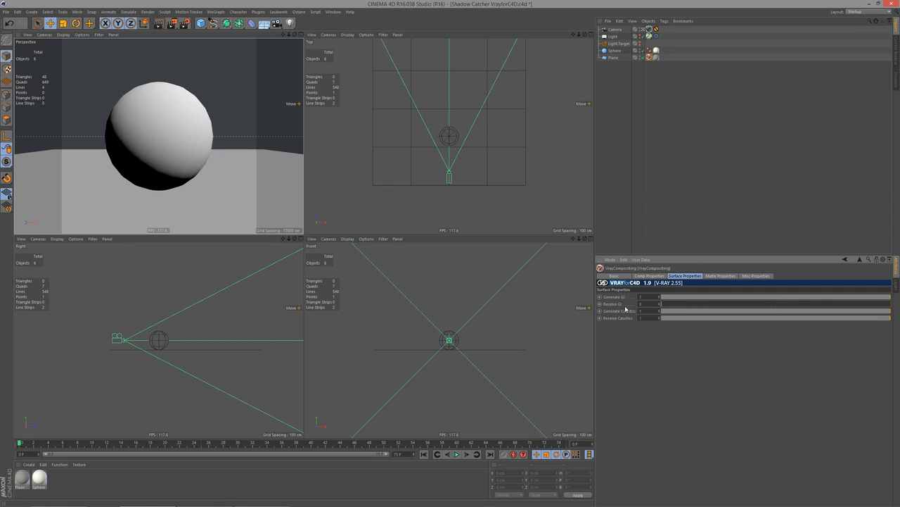
pyautogui.click(720, 275)
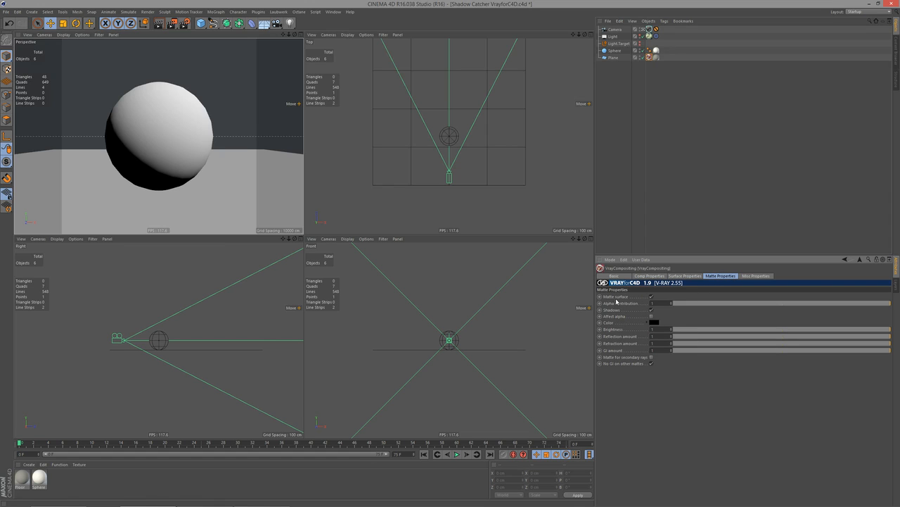
pyautogui.moveTo(651, 300)
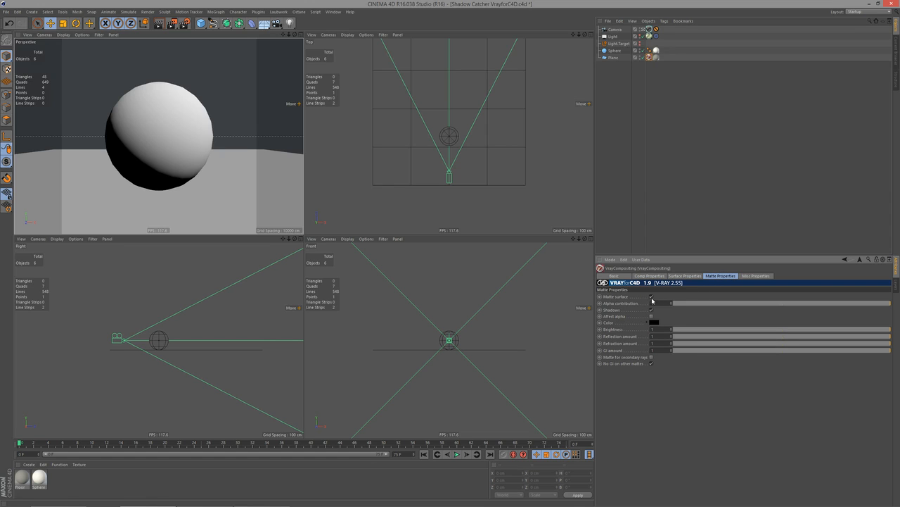
pyautogui.click(652, 309)
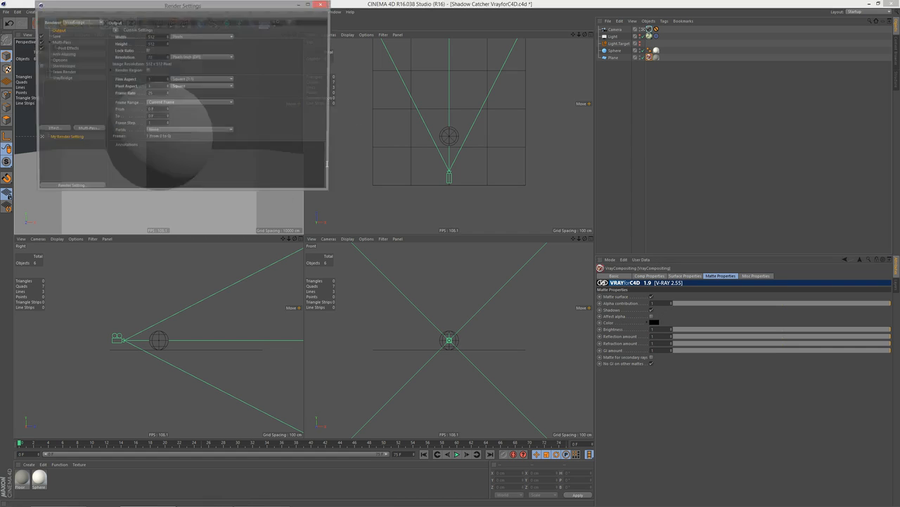
# Browse VrayBridge Indirect Illumination and Color Mapping, ending on the striped-texture Environment page
pyautogui.click(62, 78)
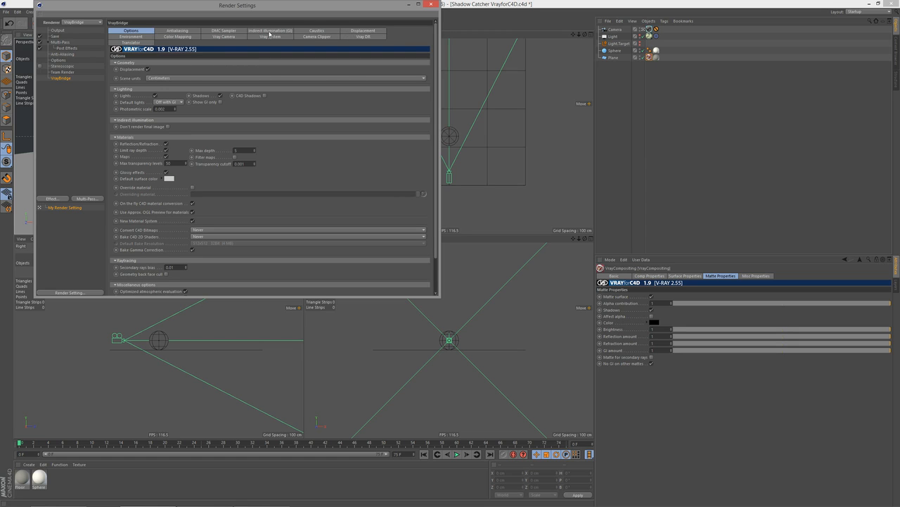
pyautogui.click(271, 30)
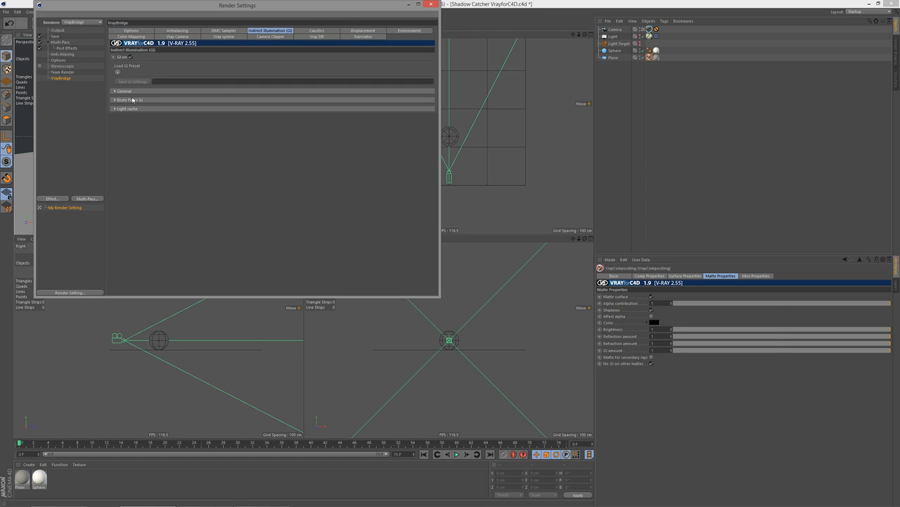
pyautogui.moveTo(280, 55)
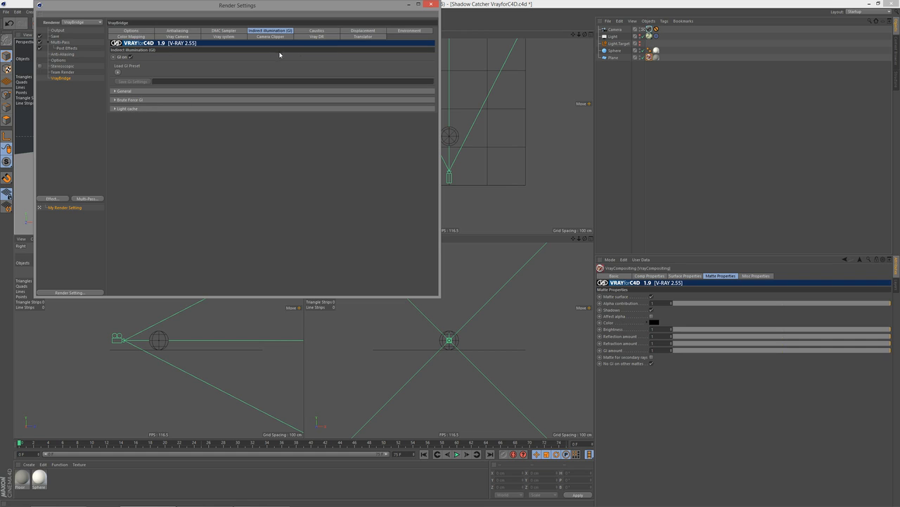
pyautogui.moveTo(331, 36)
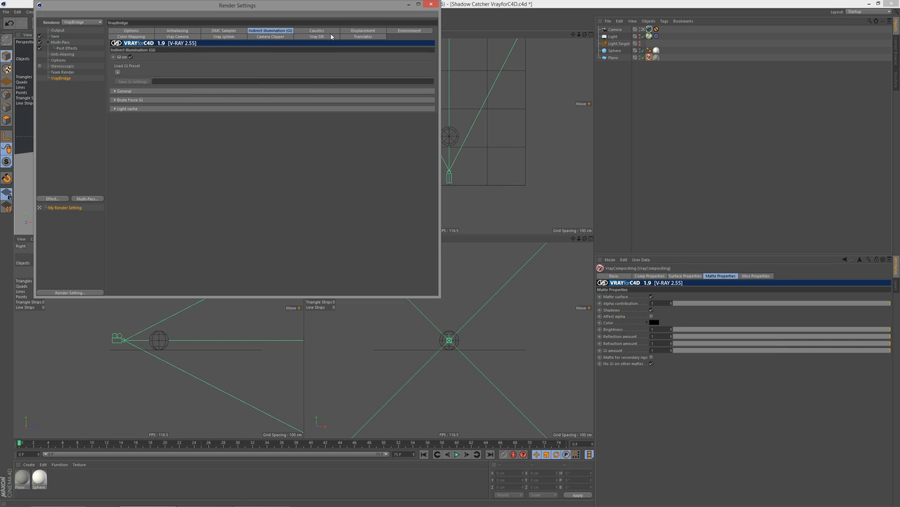
pyautogui.moveTo(345, 39)
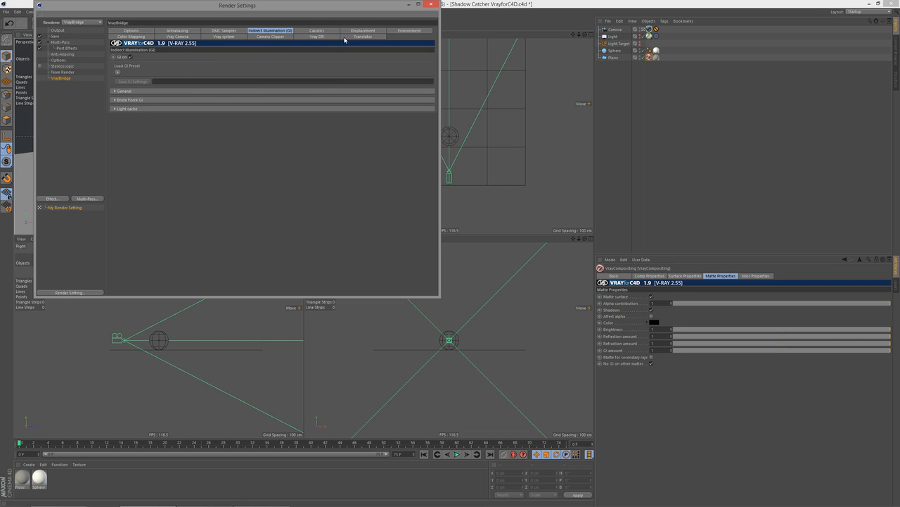
pyautogui.click(131, 37)
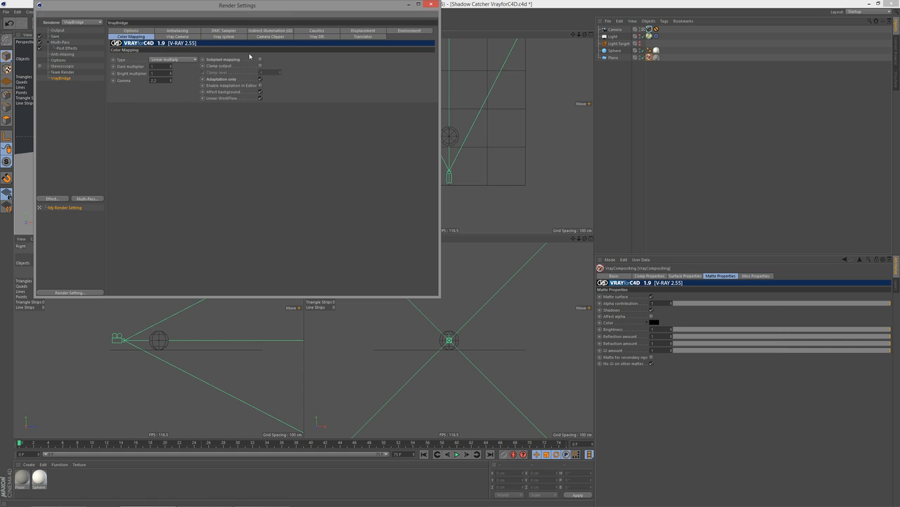
pyautogui.moveTo(186, 77)
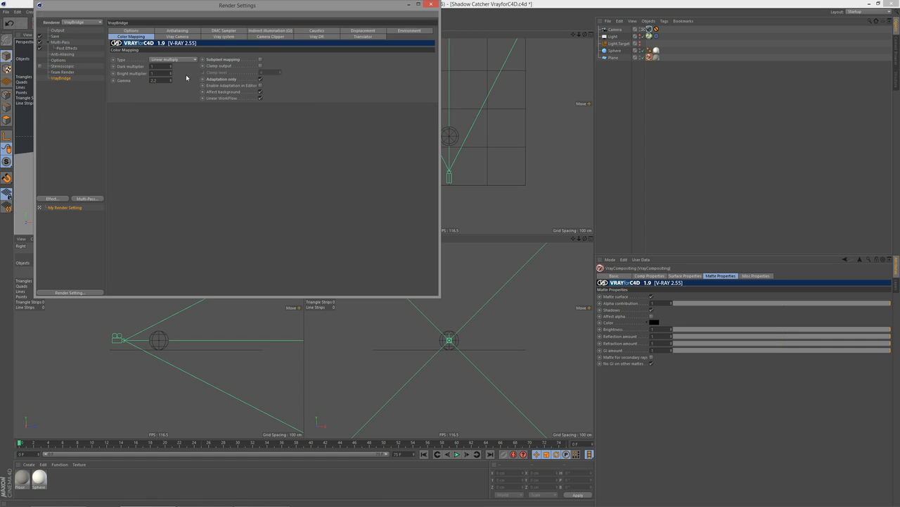
pyautogui.moveTo(188, 84)
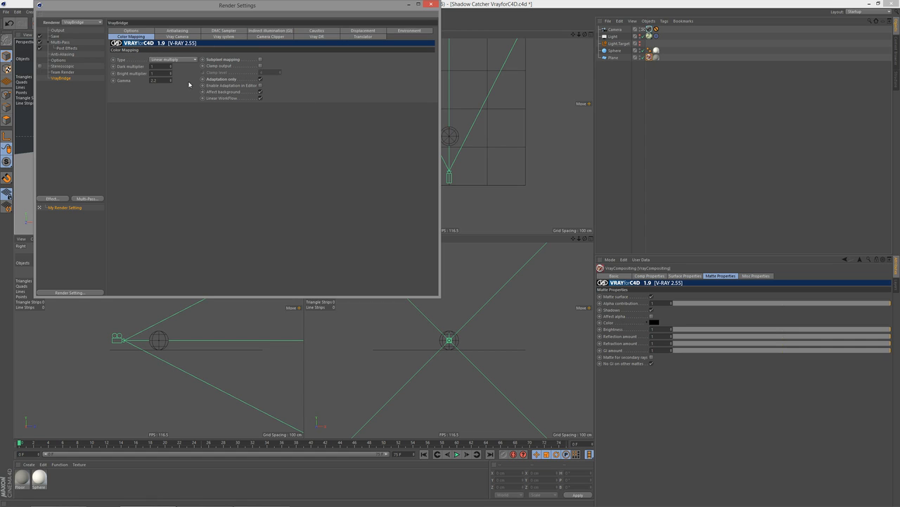
pyautogui.moveTo(163, 105)
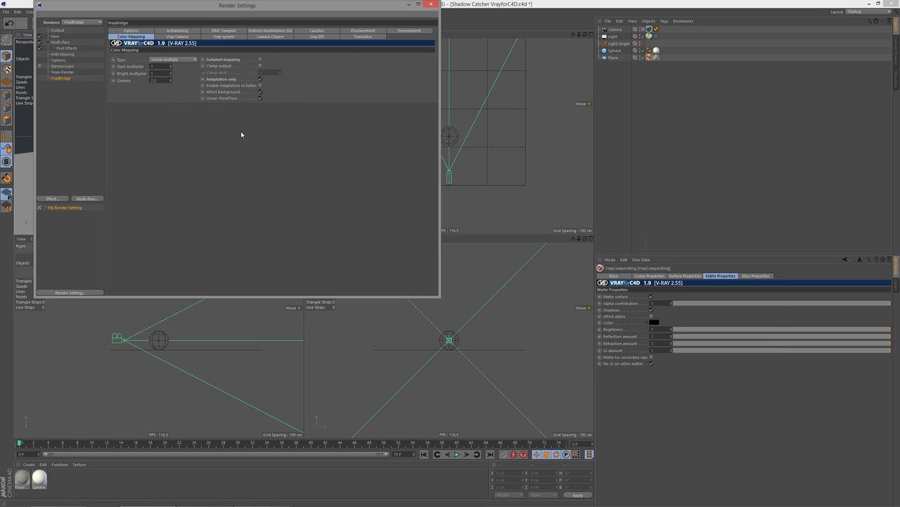
pyautogui.moveTo(365, 65)
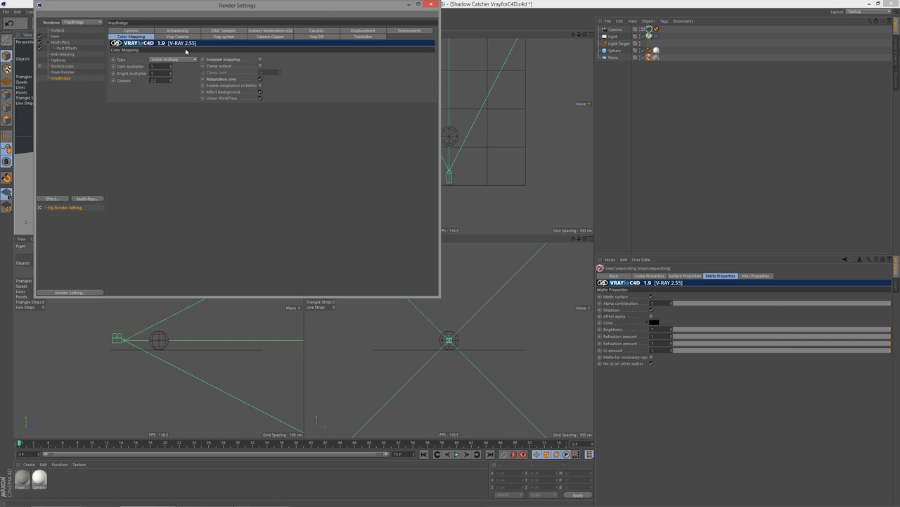
pyautogui.click(411, 30)
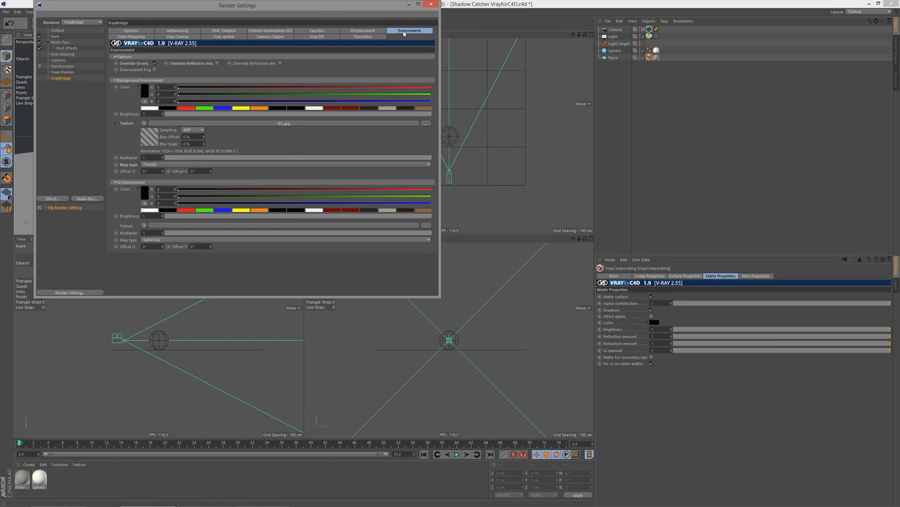
pyautogui.moveTo(233, 144)
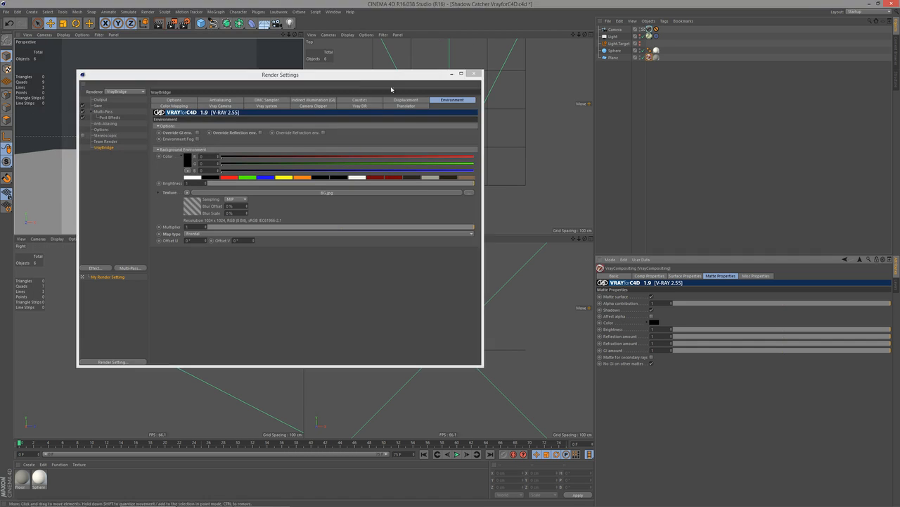
# Render to the Picture Viewer and centre its window to inspect the sphere's shadow
pyautogui.click(475, 73)
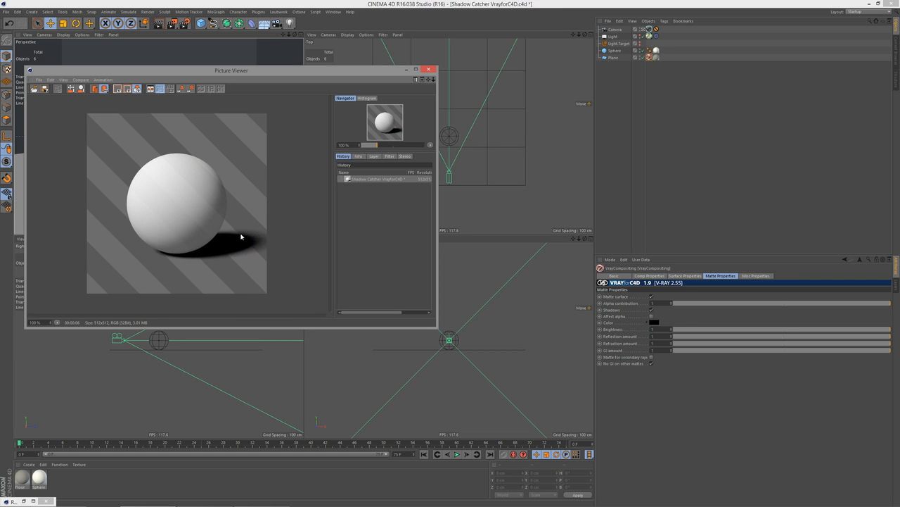
pyautogui.moveTo(164, 257)
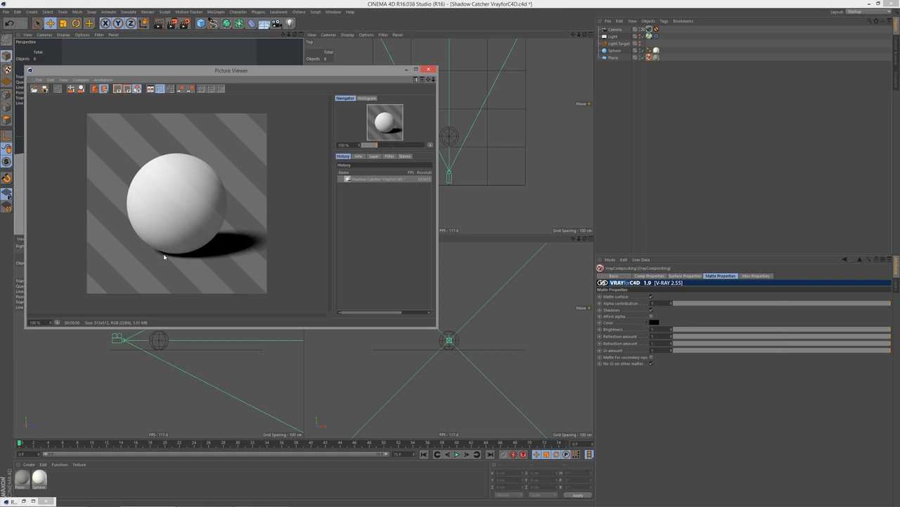
pyautogui.moveTo(231, 269)
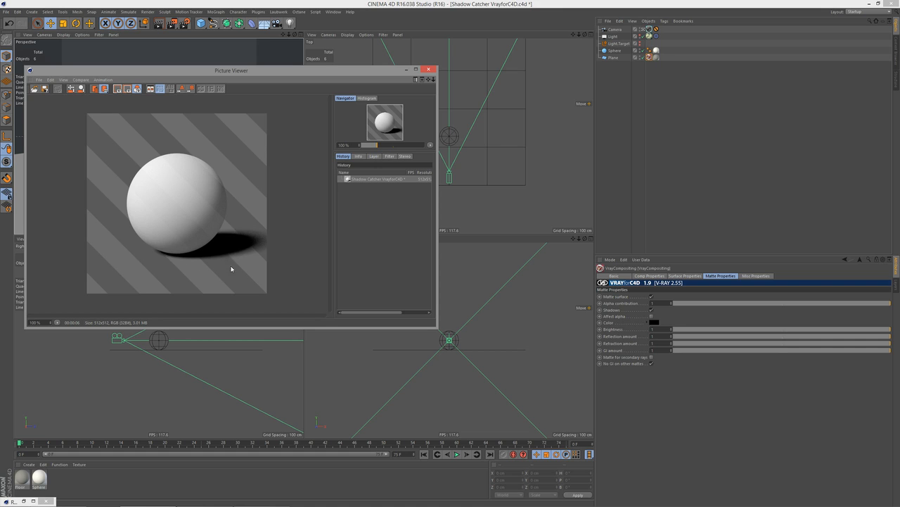
pyautogui.moveTo(224, 252)
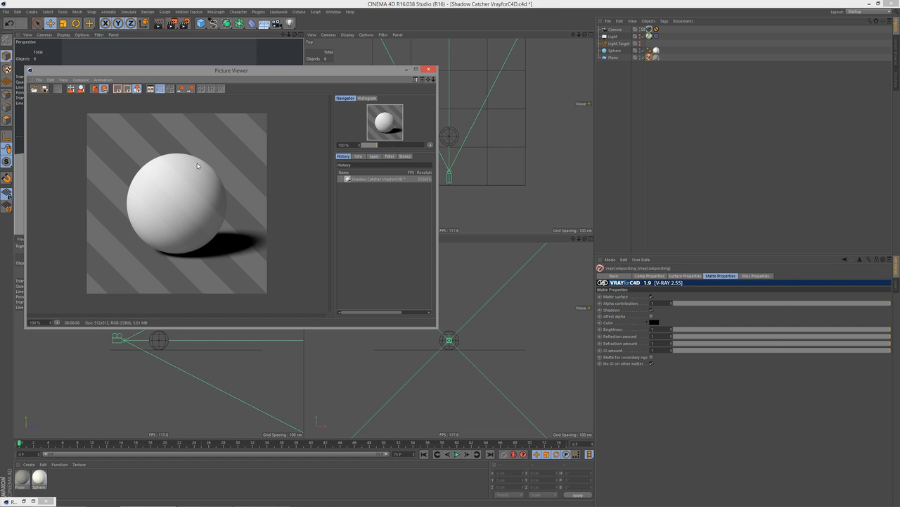
pyautogui.moveTo(216, 203)
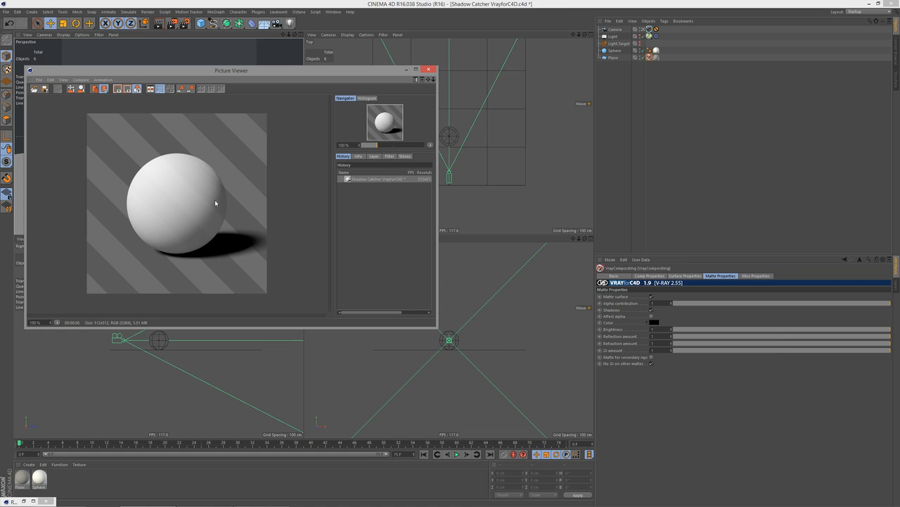
pyautogui.moveTo(198, 211)
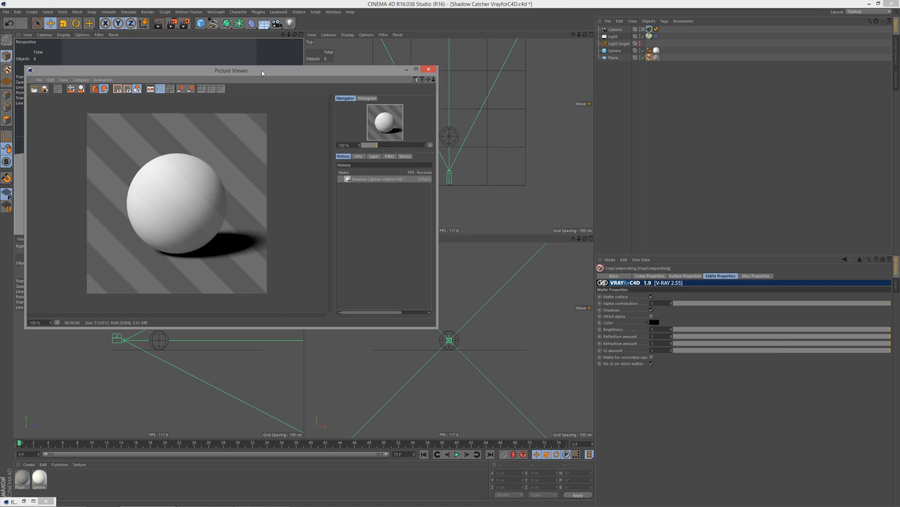
pyautogui.moveTo(230, 70); pyautogui.dragTo(331, 99)
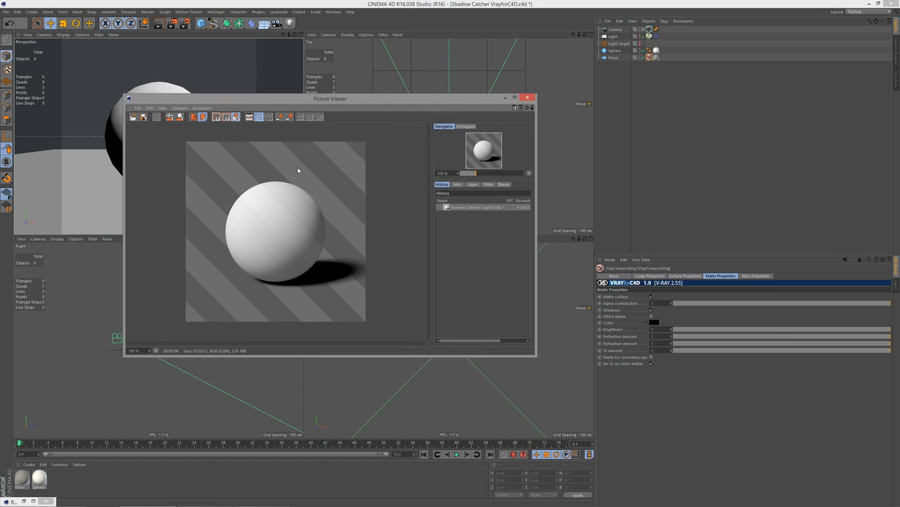
pyautogui.click(158, 23)
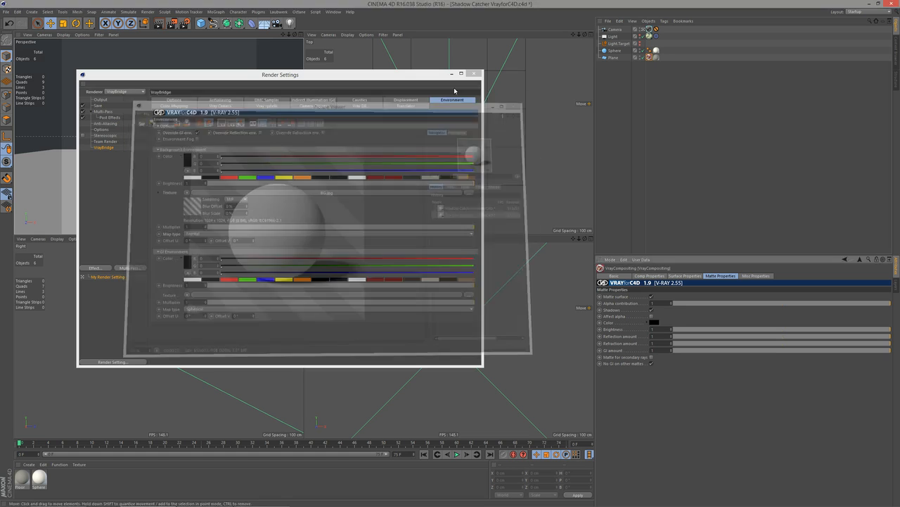
# Set the plane's Receive GI to 0, then close Picture Viewer and Render Settings
pyautogui.click(684, 275)
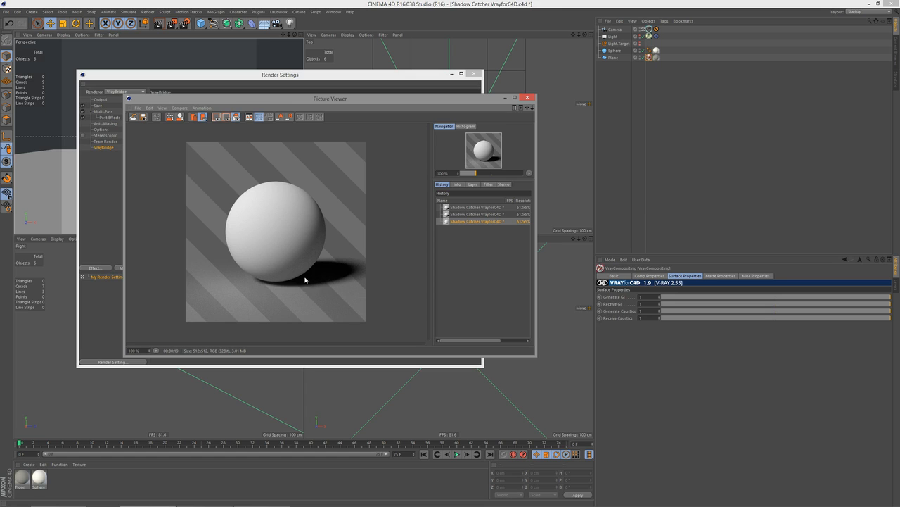
pyautogui.moveTo(318, 273)
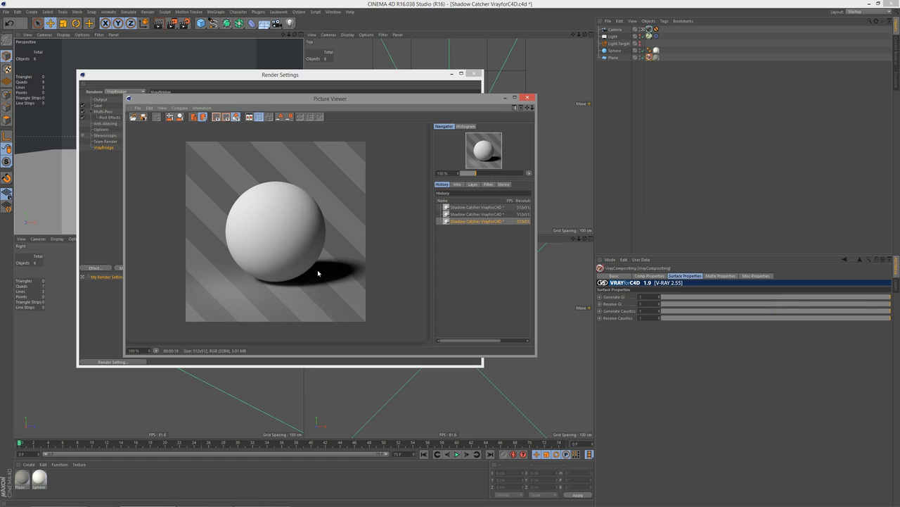
pyautogui.moveTo(336, 256)
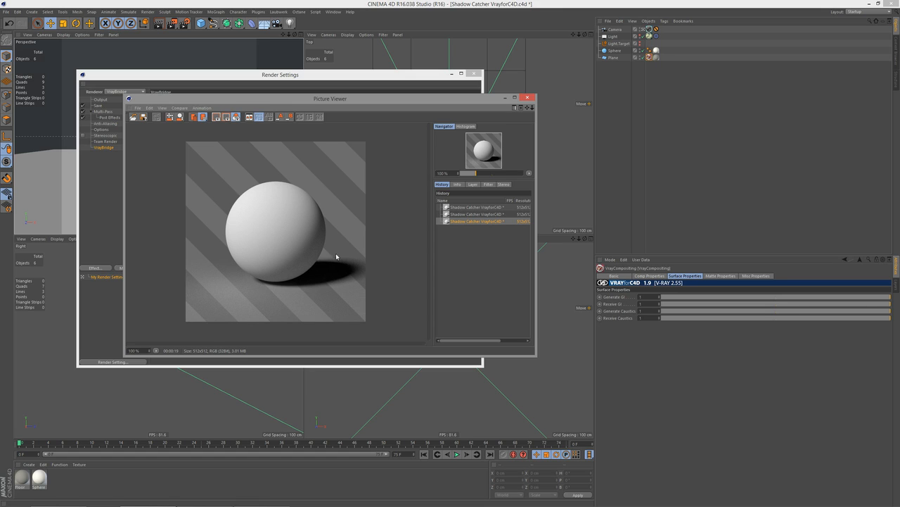
pyautogui.moveTo(373, 212)
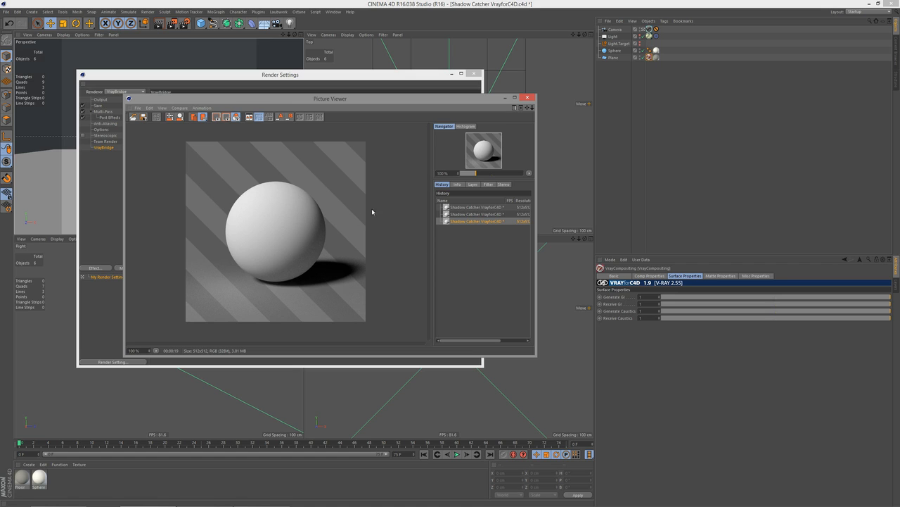
pyautogui.moveTo(331, 184)
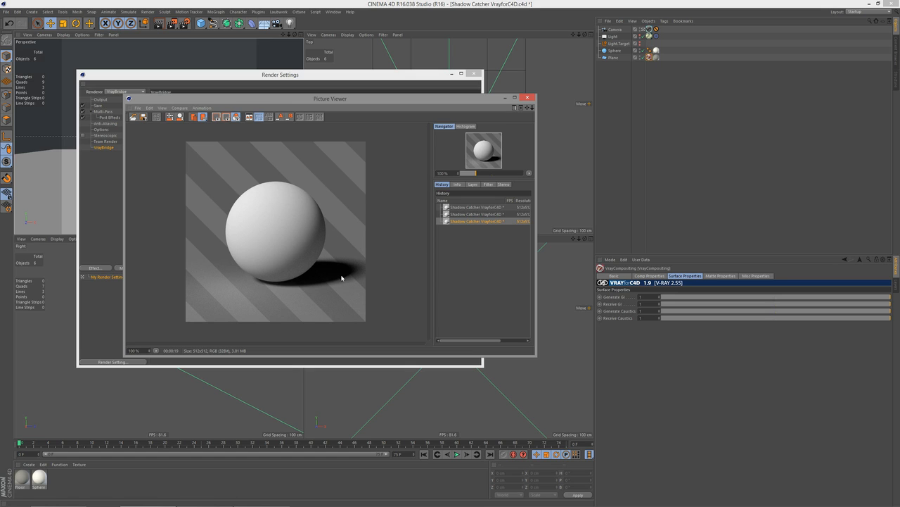
pyautogui.moveTo(331, 264)
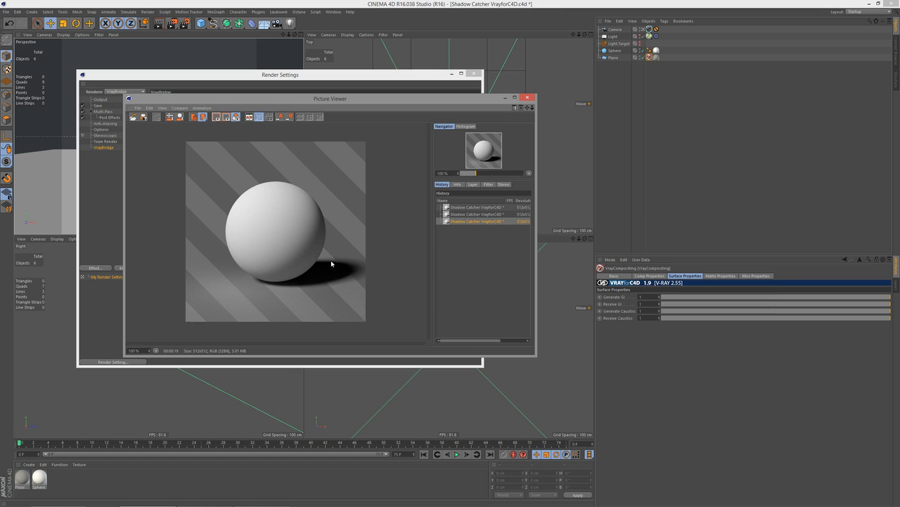
pyautogui.moveTo(320, 252)
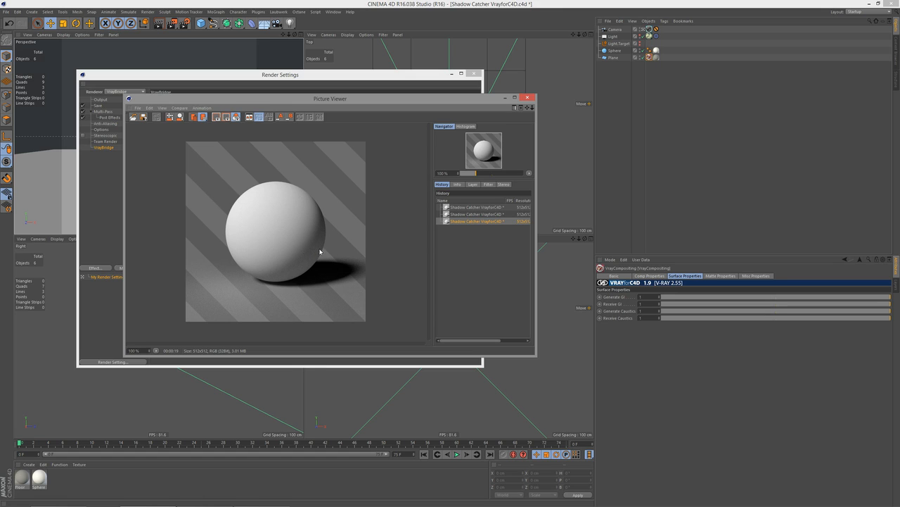
pyautogui.moveTo(378, 265)
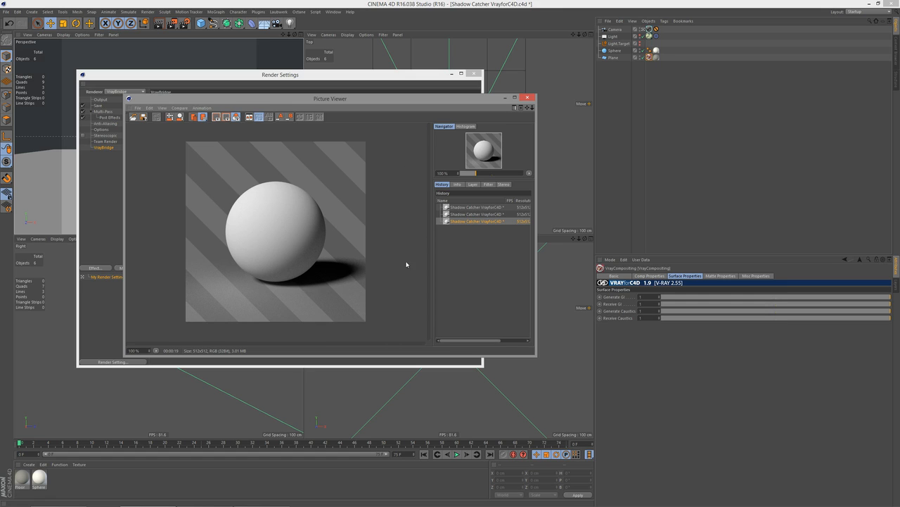
pyautogui.moveTo(298, 283)
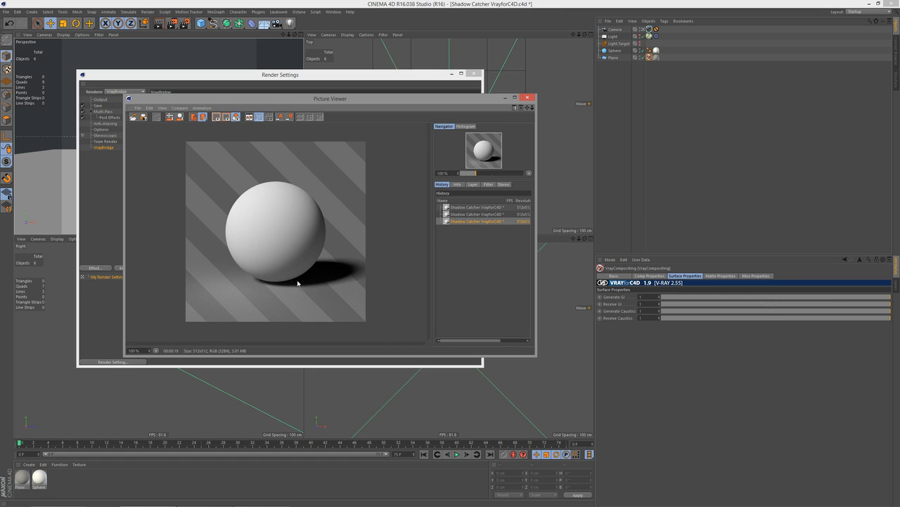
pyautogui.moveTo(349, 254)
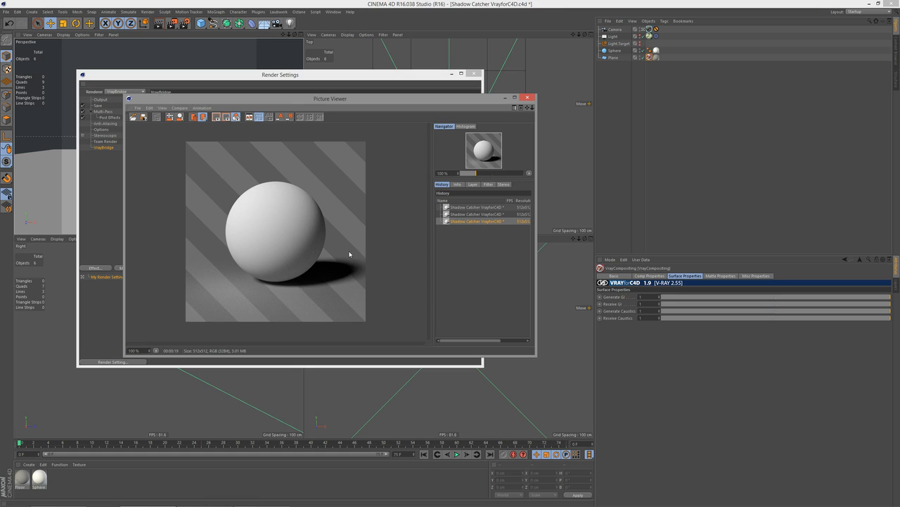
pyautogui.moveTo(285, 294)
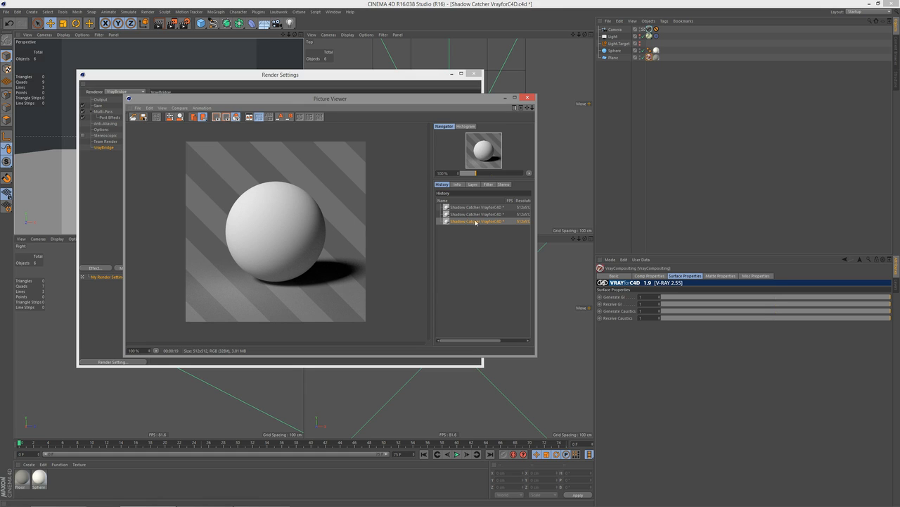
pyautogui.moveTo(675, 303); pyautogui.dragTo(667, 304)
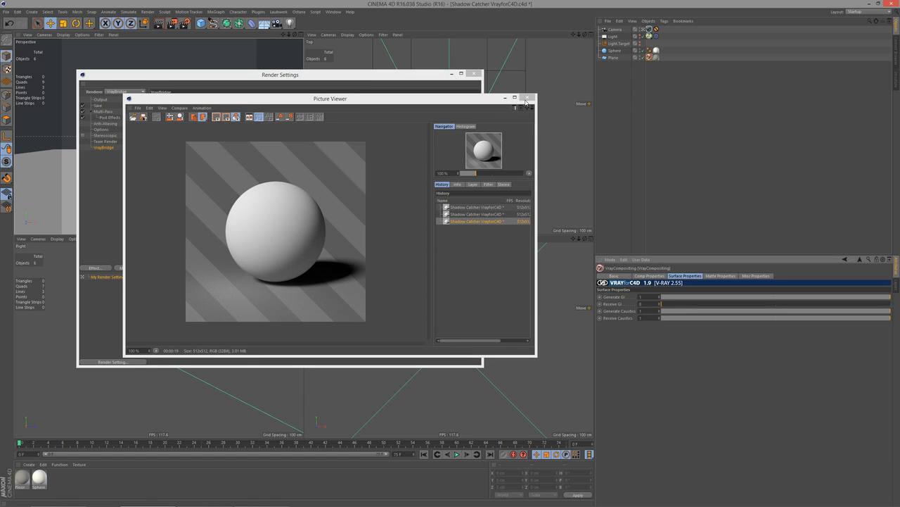
pyautogui.click(527, 98)
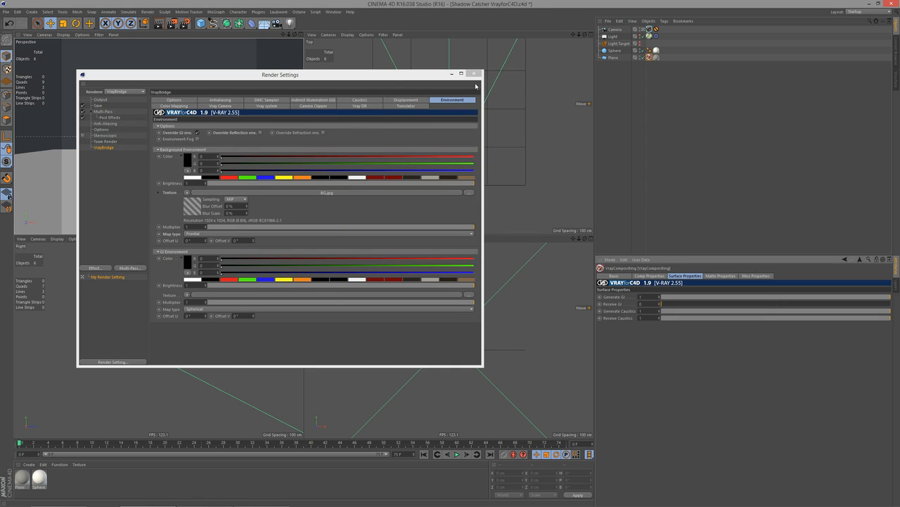
pyautogui.click(475, 74)
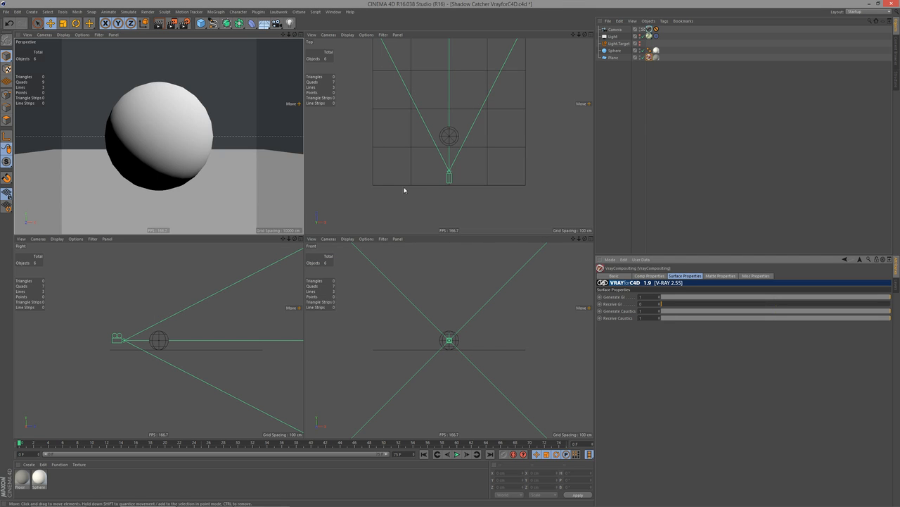
pyautogui.moveTo(431, 181)
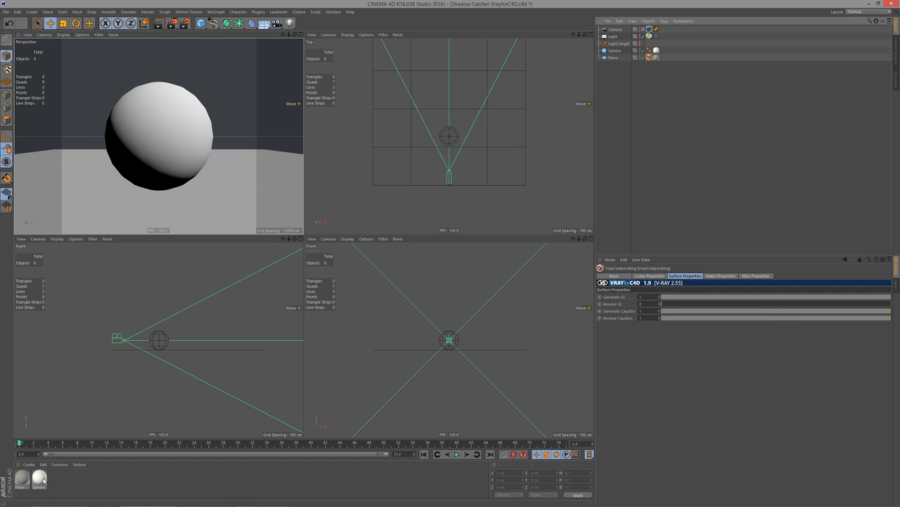
# Open the Sphere material in the Material Editor
pyautogui.doubleClick(38, 479)
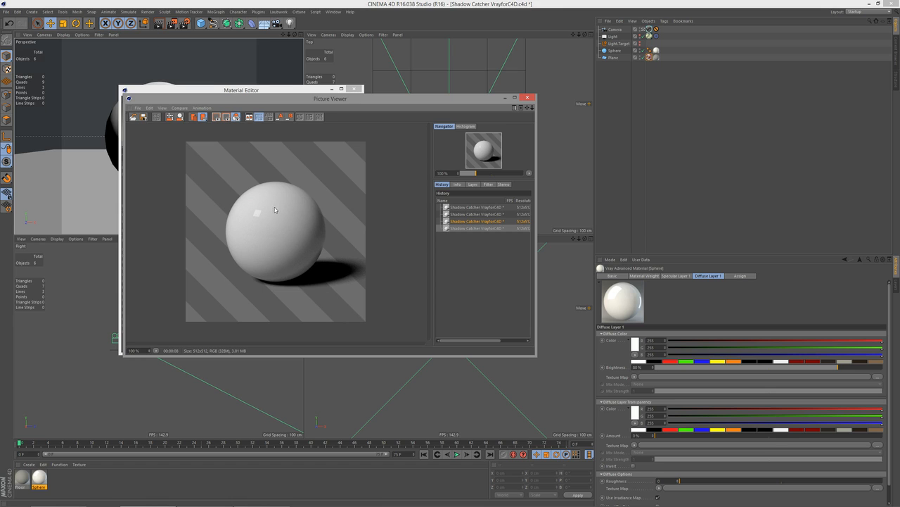
pyautogui.moveTo(317, 253)
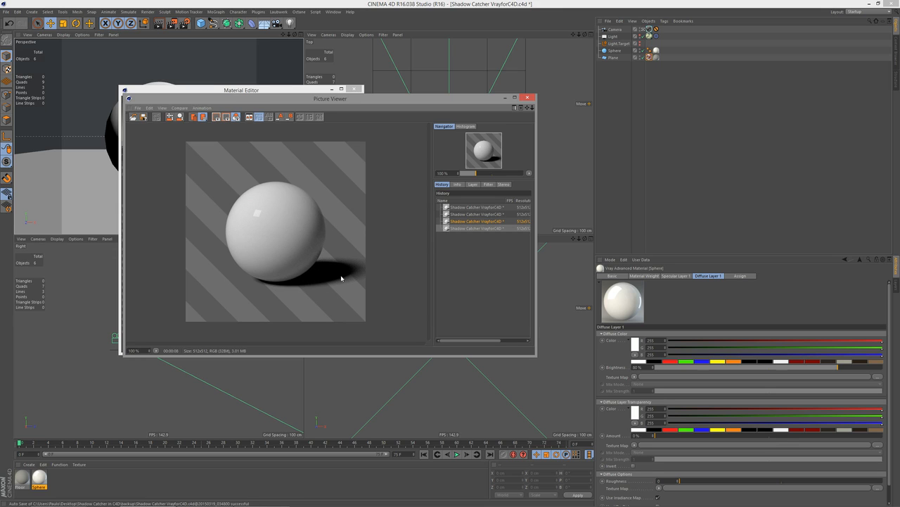
pyautogui.moveTo(257, 217)
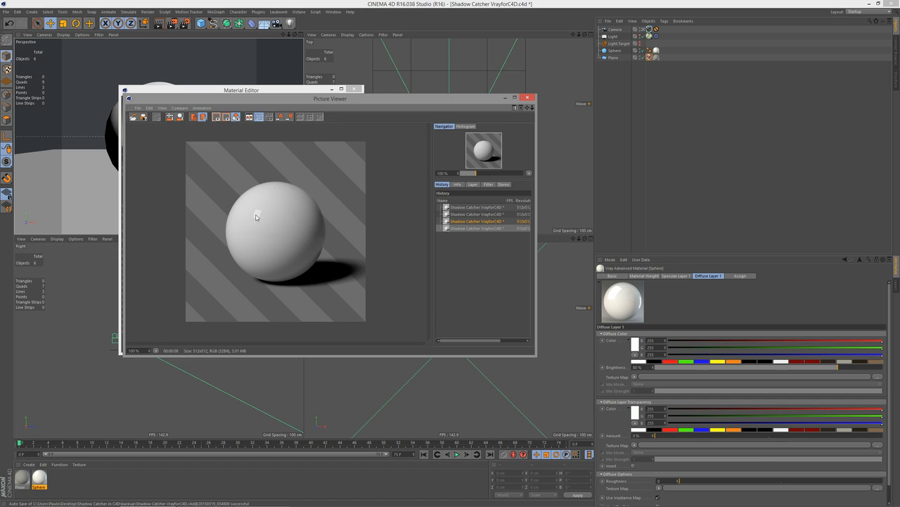
pyautogui.moveTo(79, 438)
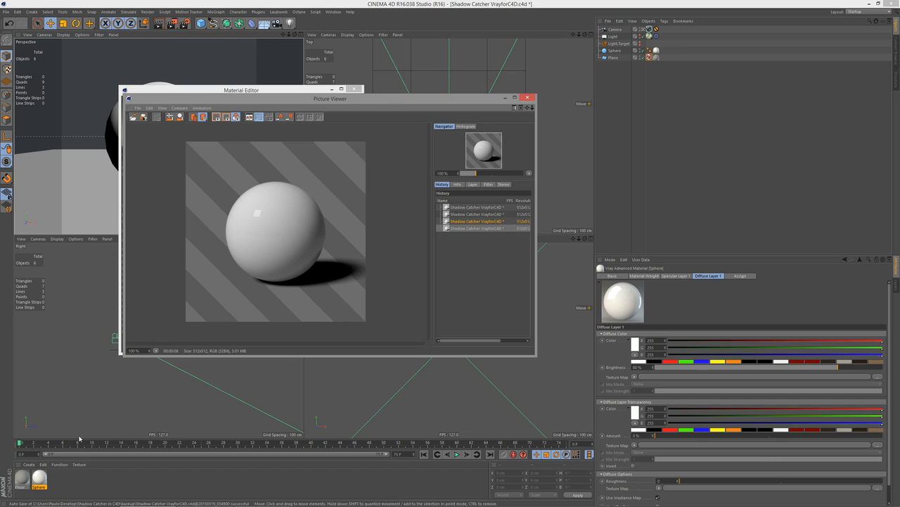
# Bring the Sphere material editor forward to adjust Specular Layer 1
pyautogui.click(141, 306)
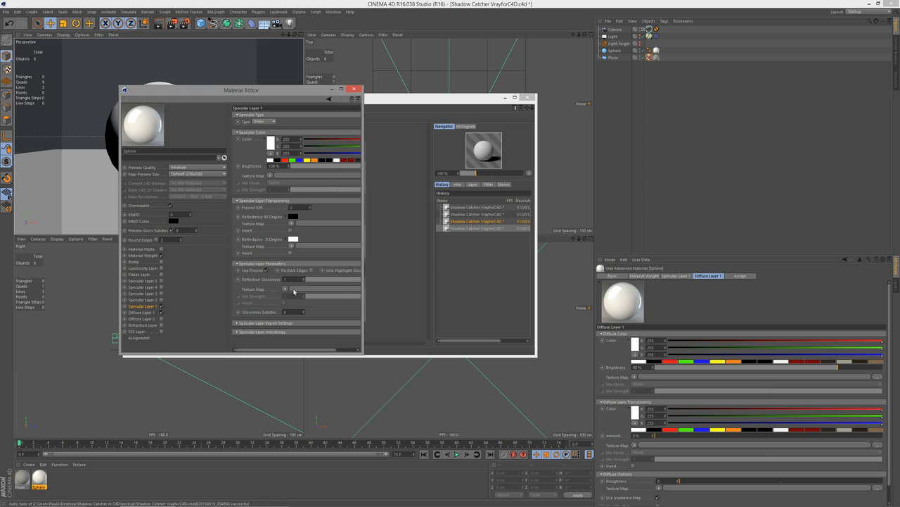
pyautogui.moveTo(297, 215)
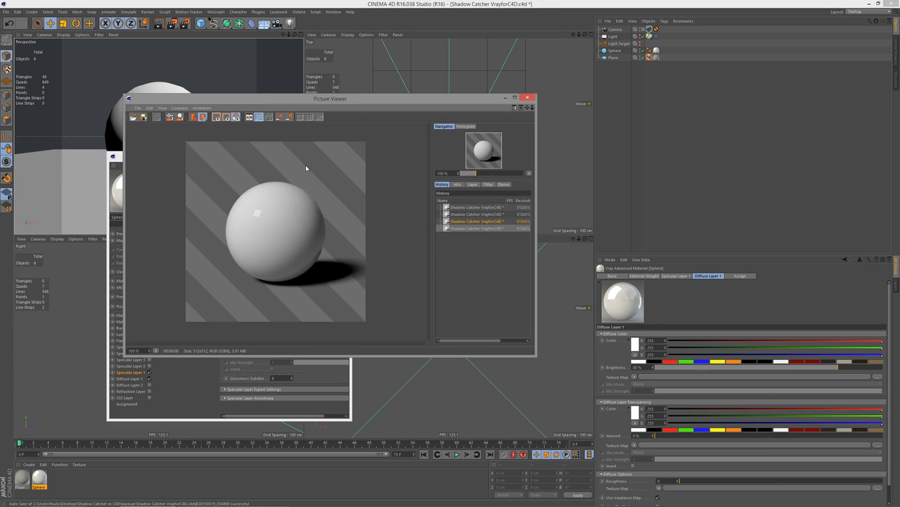
pyautogui.moveTo(322, 212)
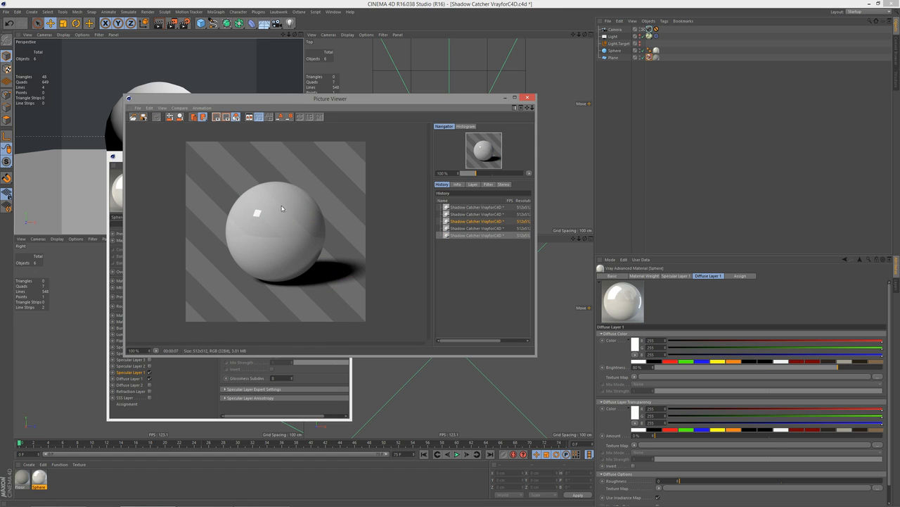
pyautogui.moveTo(295, 204)
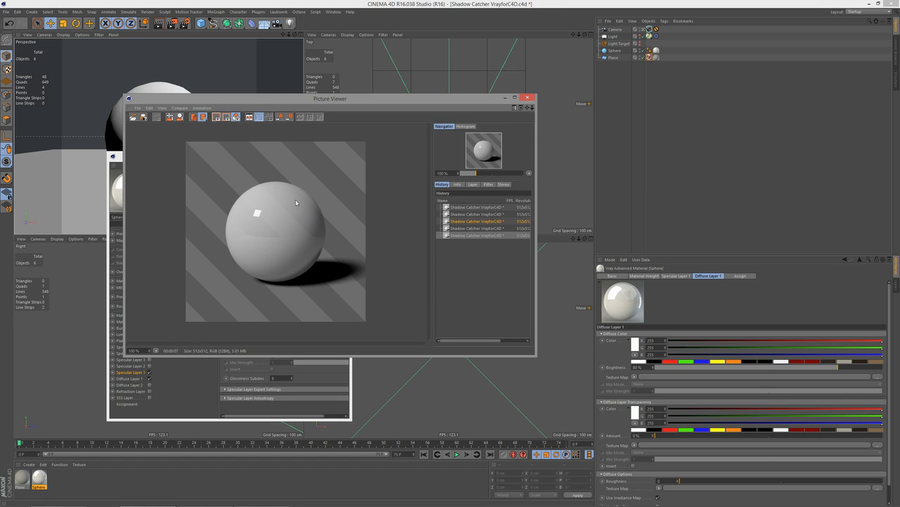
pyautogui.moveTo(298, 245)
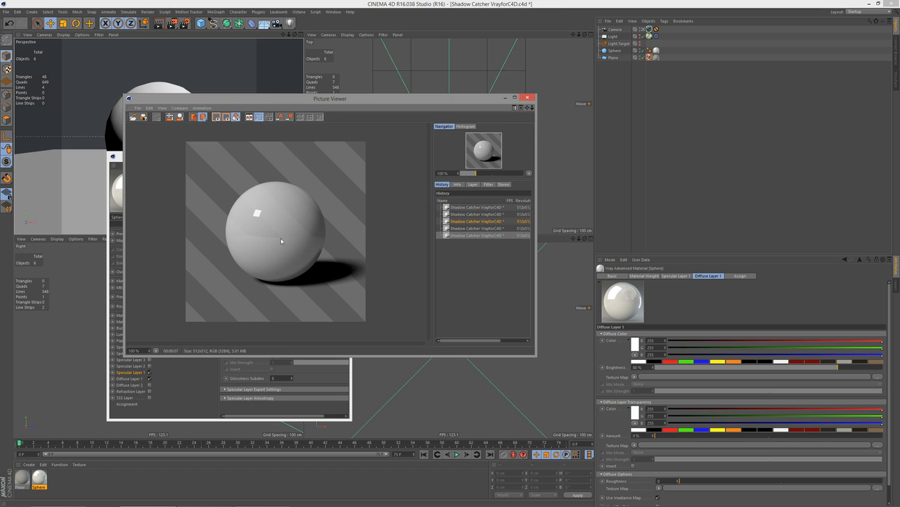
pyautogui.moveTo(230, 240)
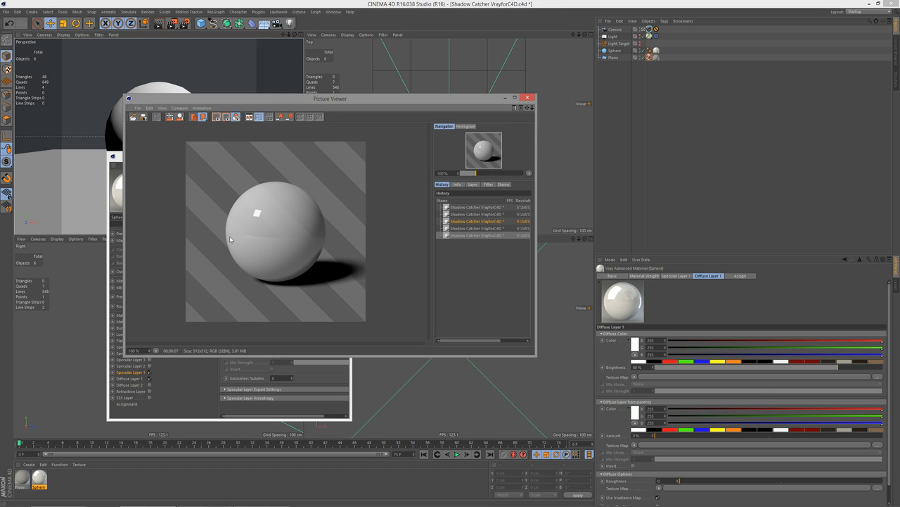
pyautogui.moveTo(309, 249)
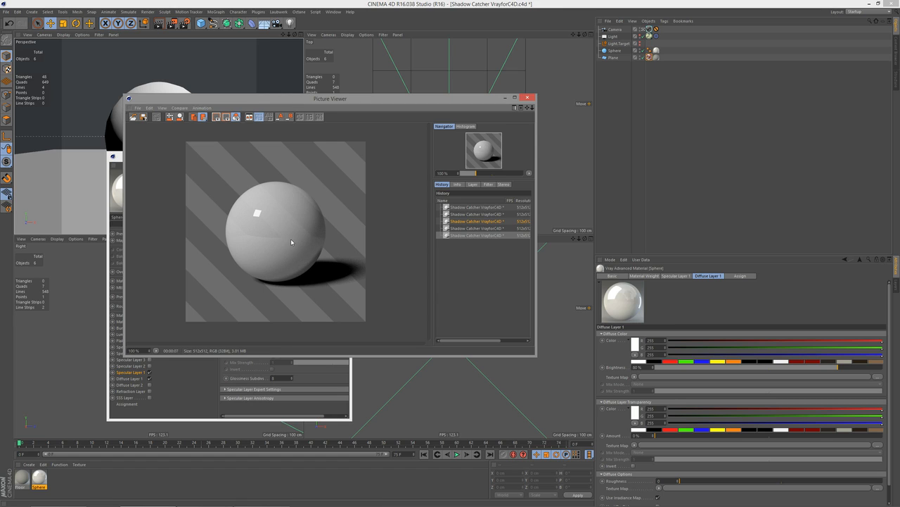
pyautogui.moveTo(303, 179)
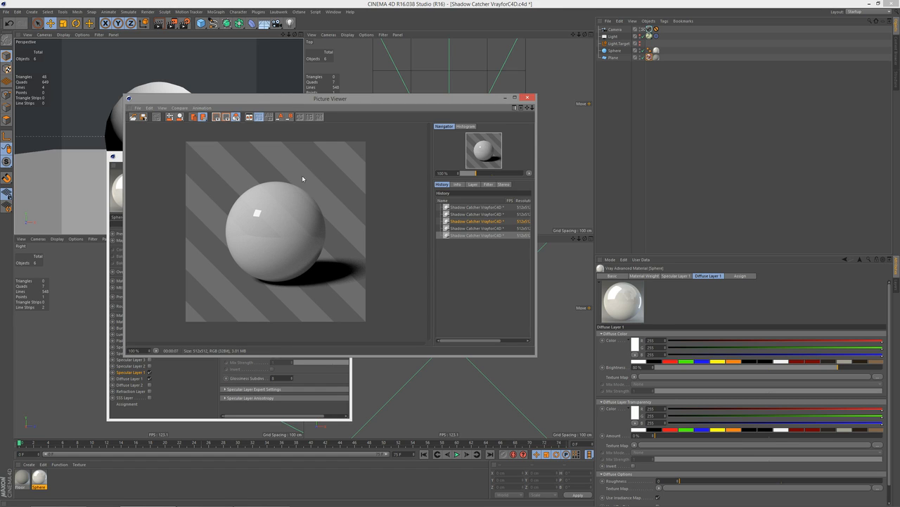
pyautogui.moveTo(284, 230)
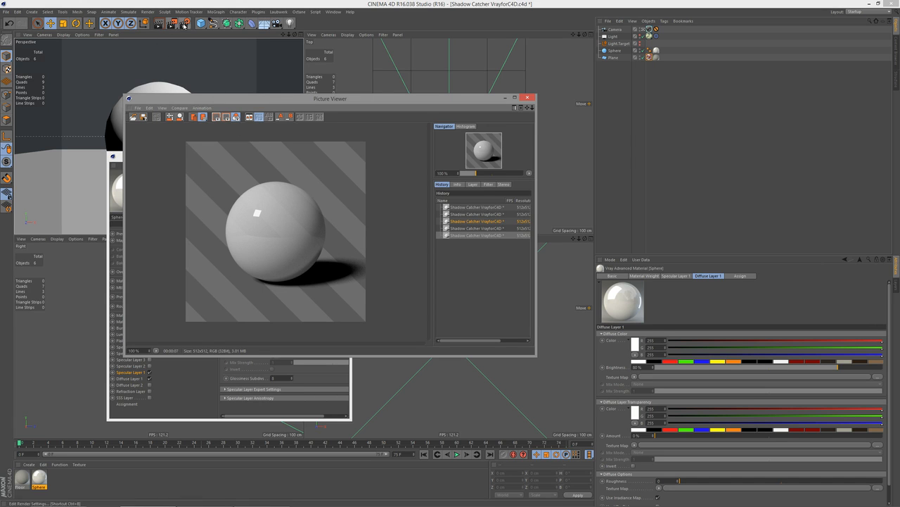
# Open Render Settings and scroll down to the VrayBridge environment override options
pyautogui.click(184, 23)
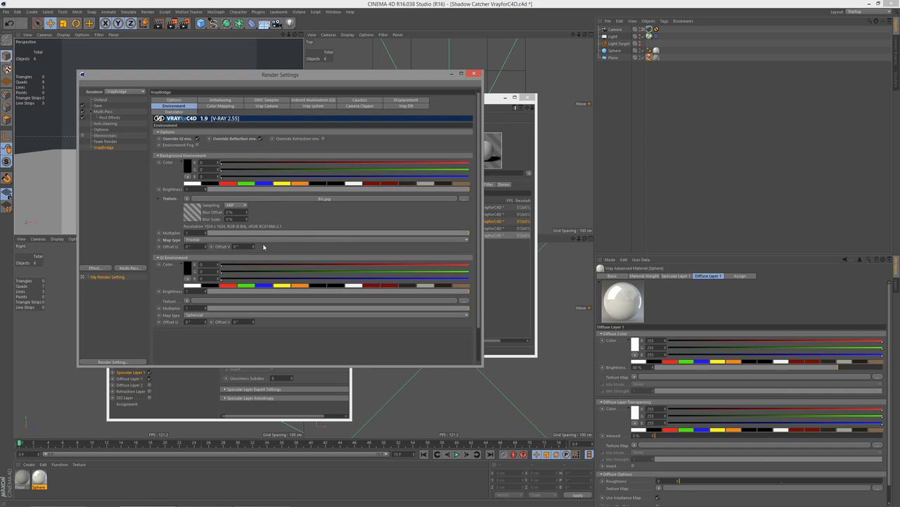
pyautogui.scroll(-3)
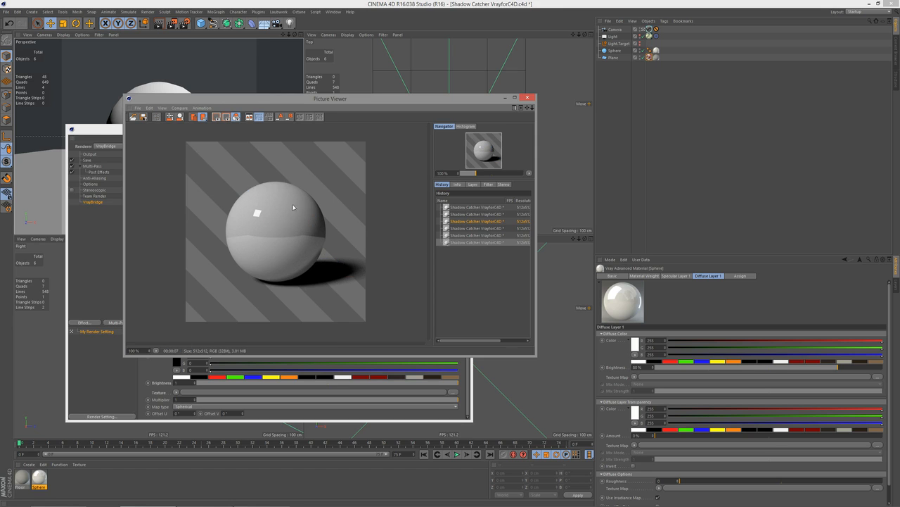
pyautogui.moveTo(228, 217)
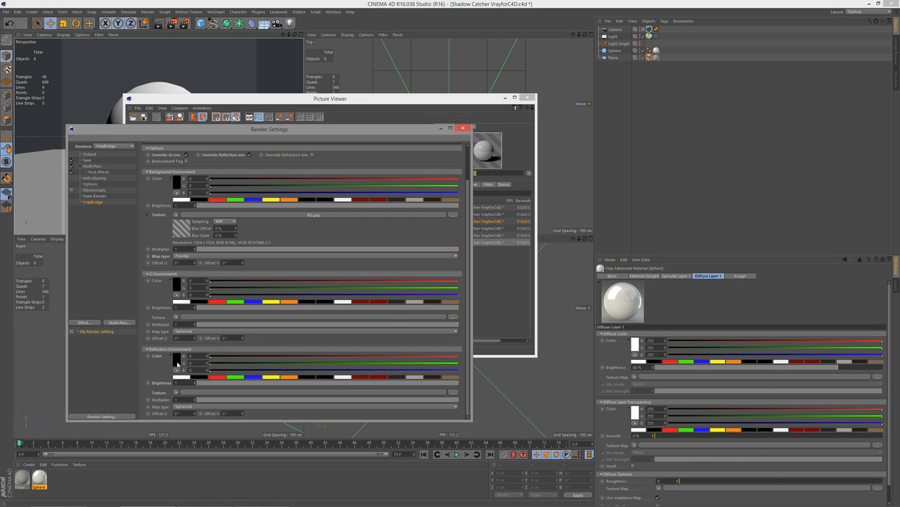
# Open the Reflection Environment colour to set it to 127 grey
pyautogui.click(177, 355)
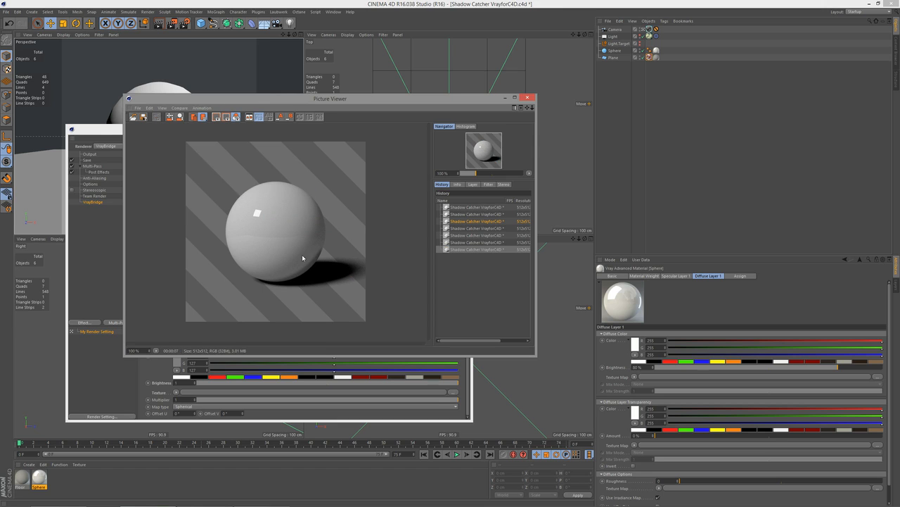
pyautogui.moveTo(298, 251)
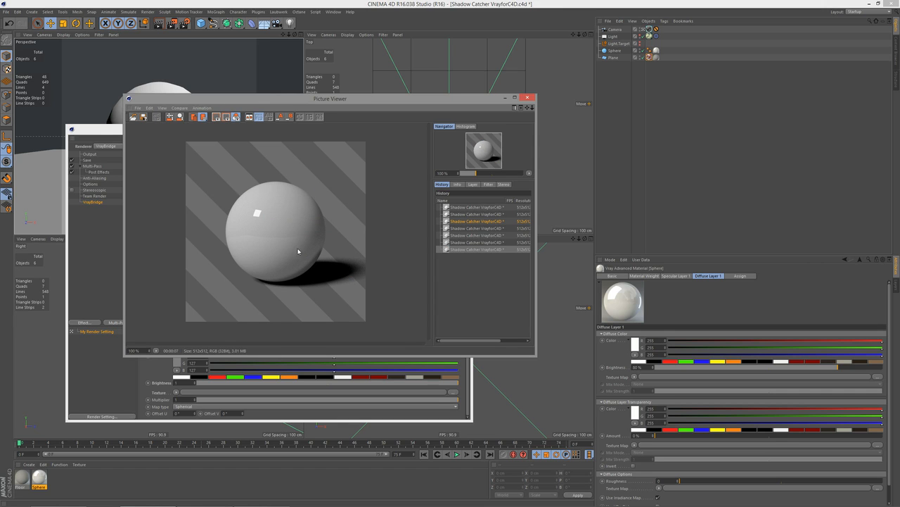
pyautogui.moveTo(236, 259)
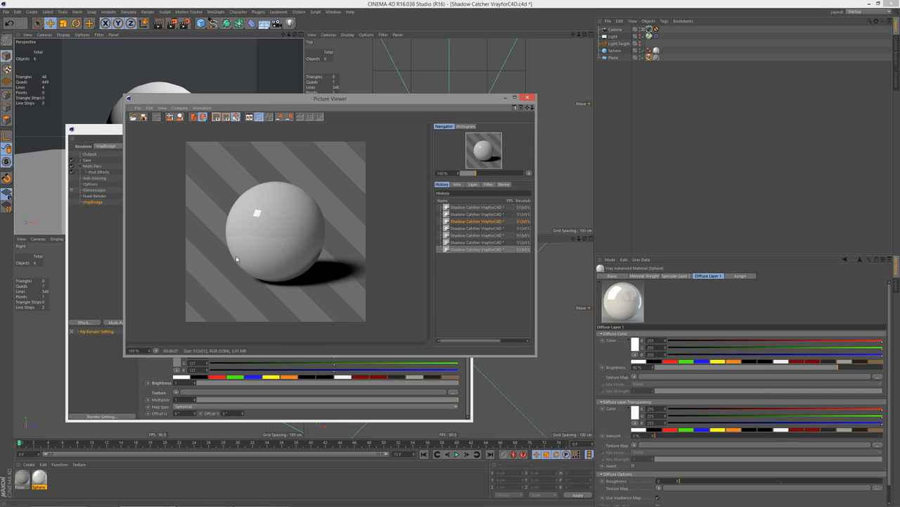
pyautogui.moveTo(275, 257)
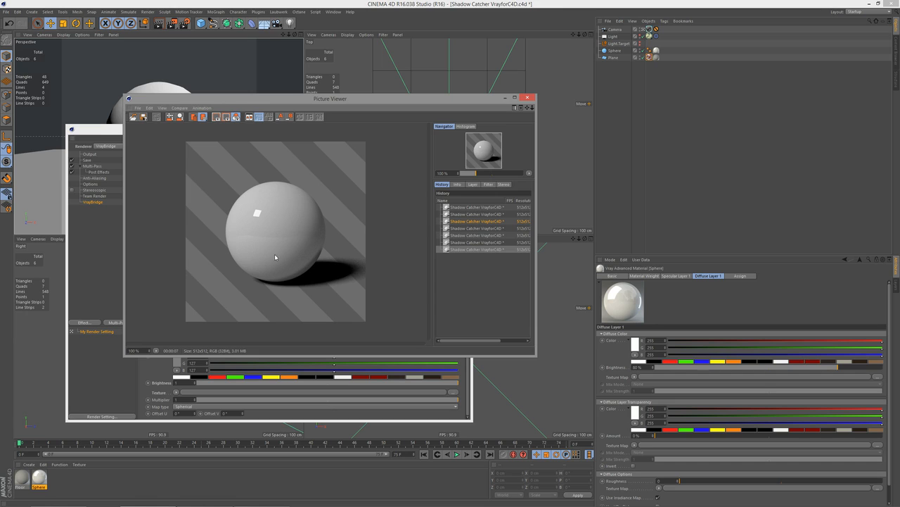
pyautogui.moveTo(281, 245)
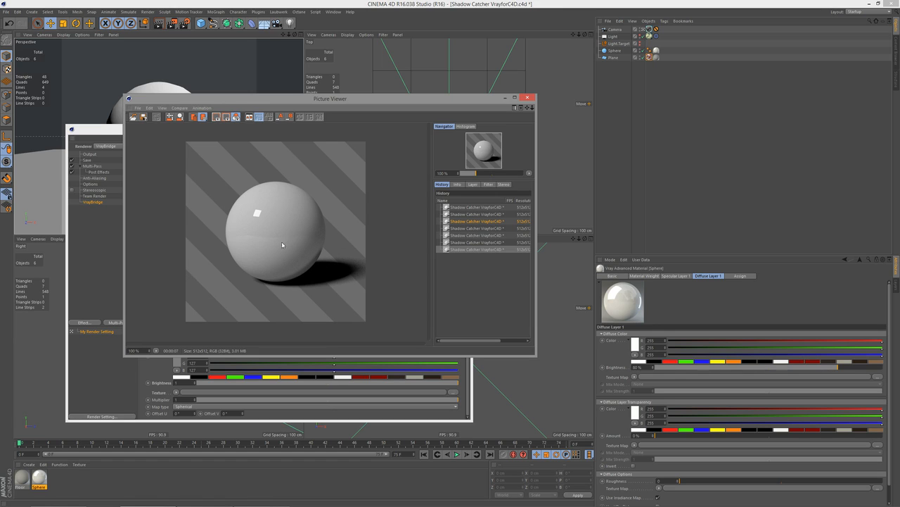
pyautogui.moveTo(306, 250)
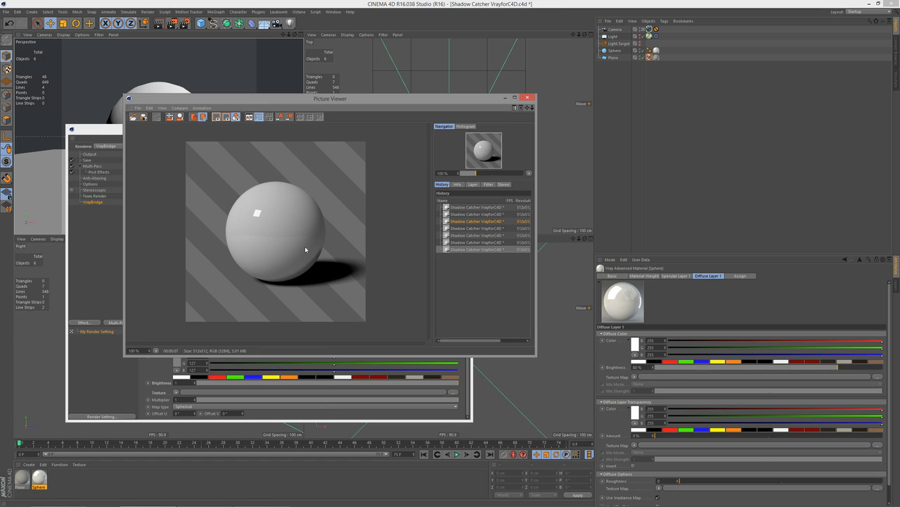
pyautogui.moveTo(315, 262)
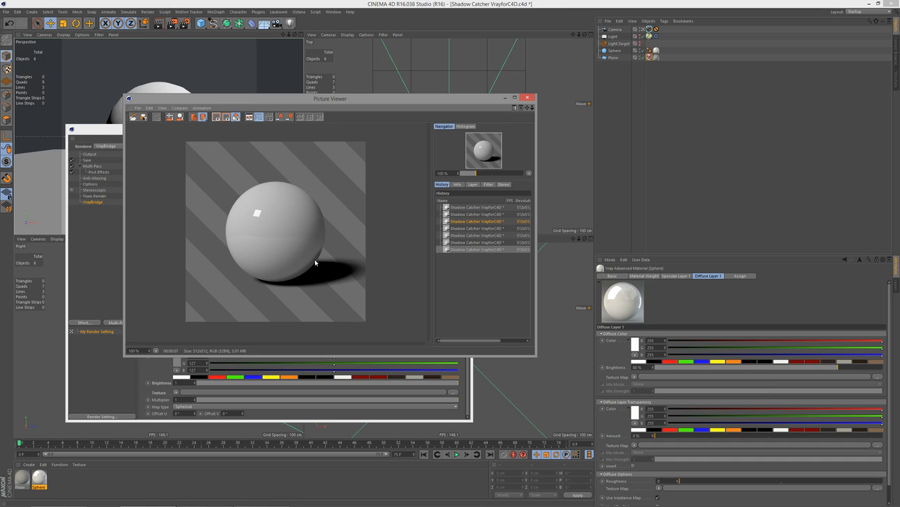
pyautogui.moveTo(307, 267)
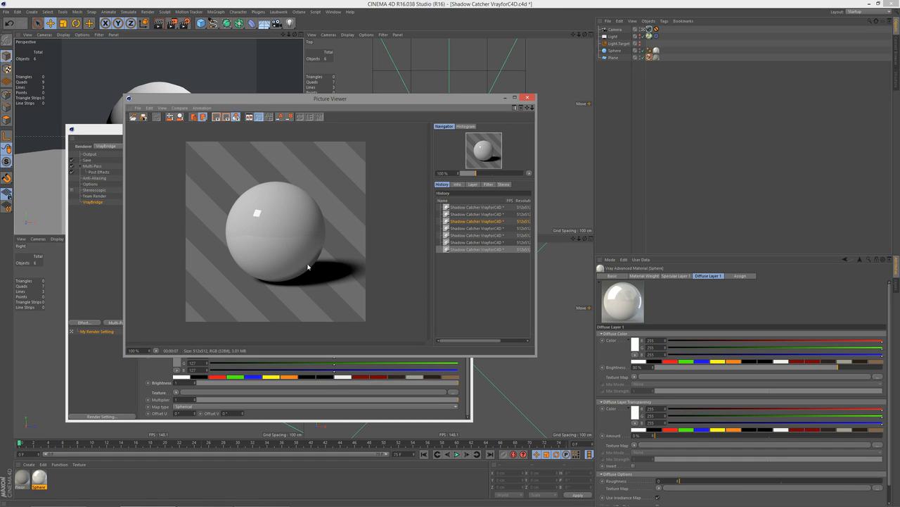
pyautogui.moveTo(301, 274)
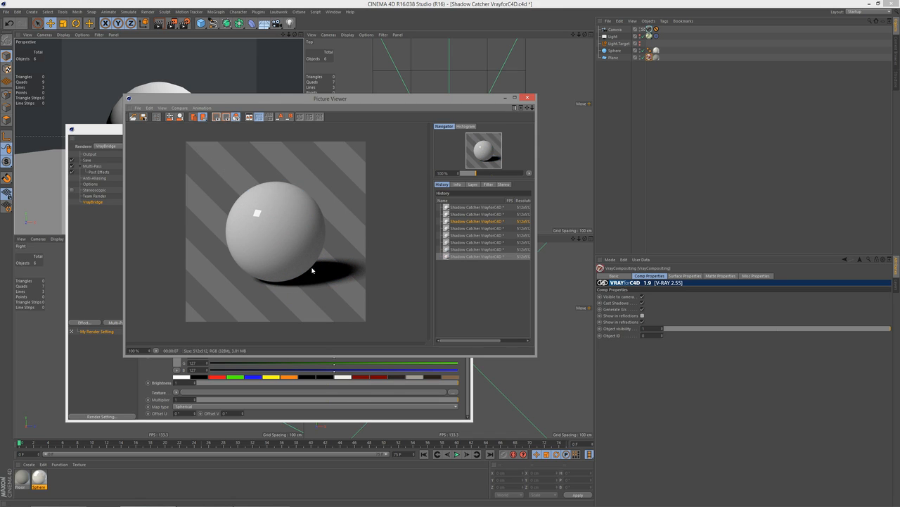
pyautogui.moveTo(295, 282)
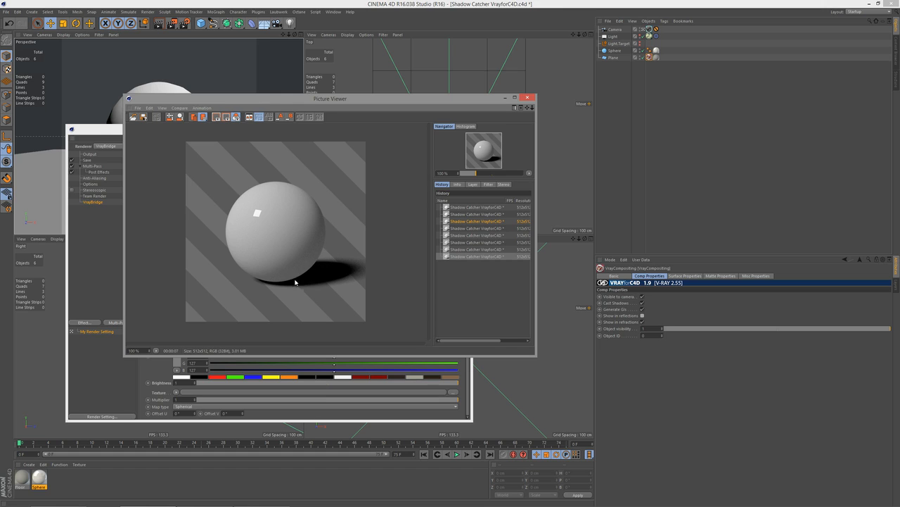
pyautogui.moveTo(295, 241)
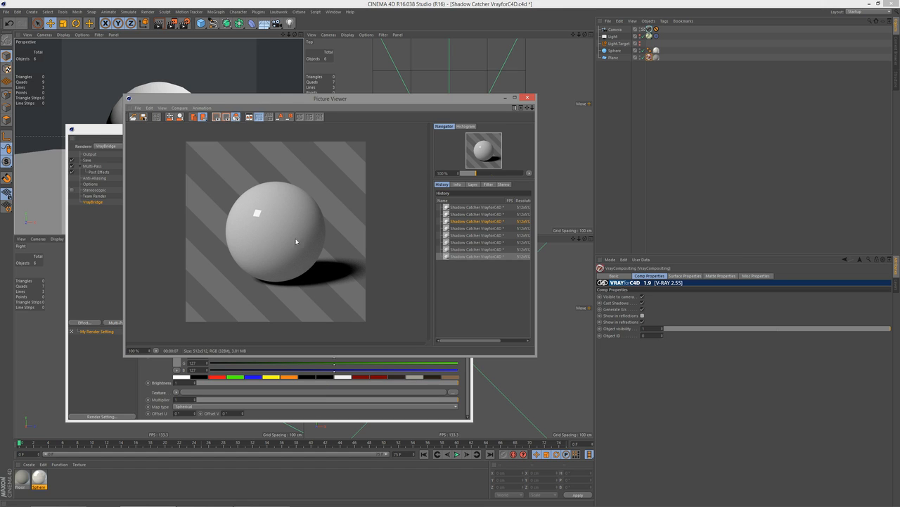
pyautogui.moveTo(301, 267)
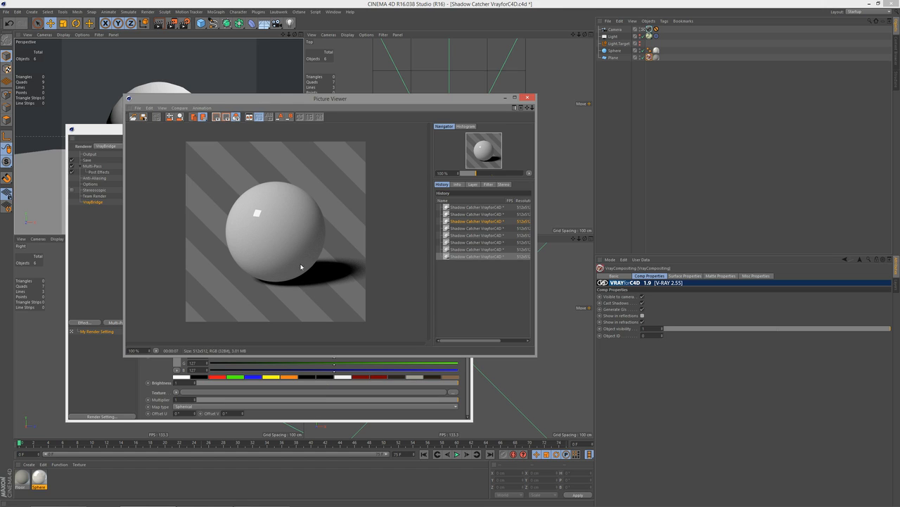
pyautogui.moveTo(310, 237)
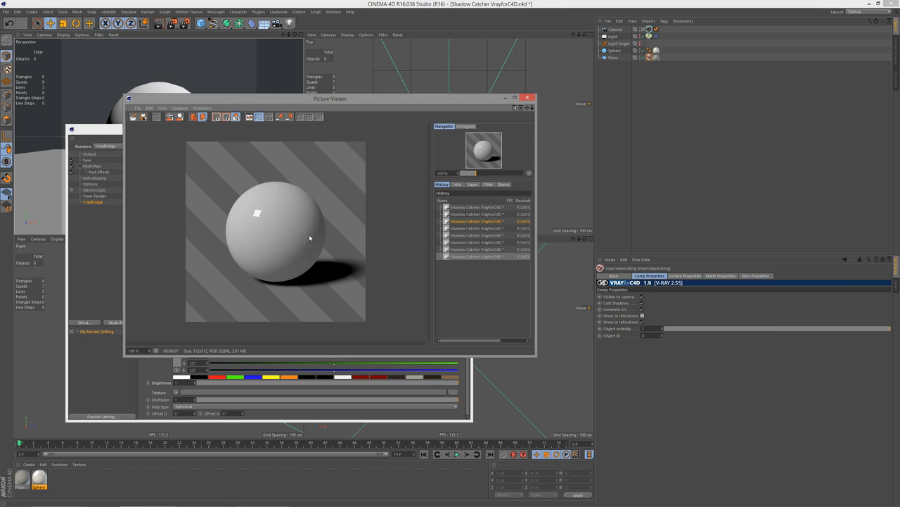
pyautogui.moveTo(308, 274)
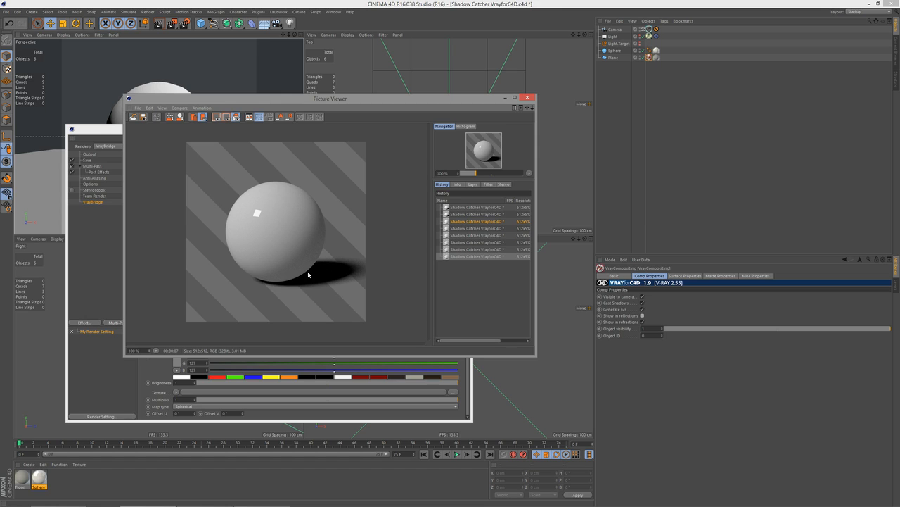
pyautogui.moveTo(500, 251)
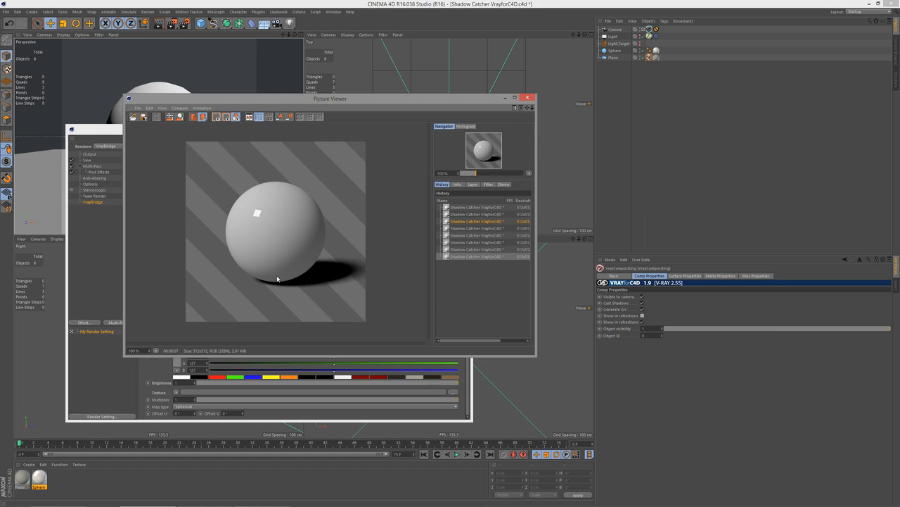
pyautogui.moveTo(273, 278)
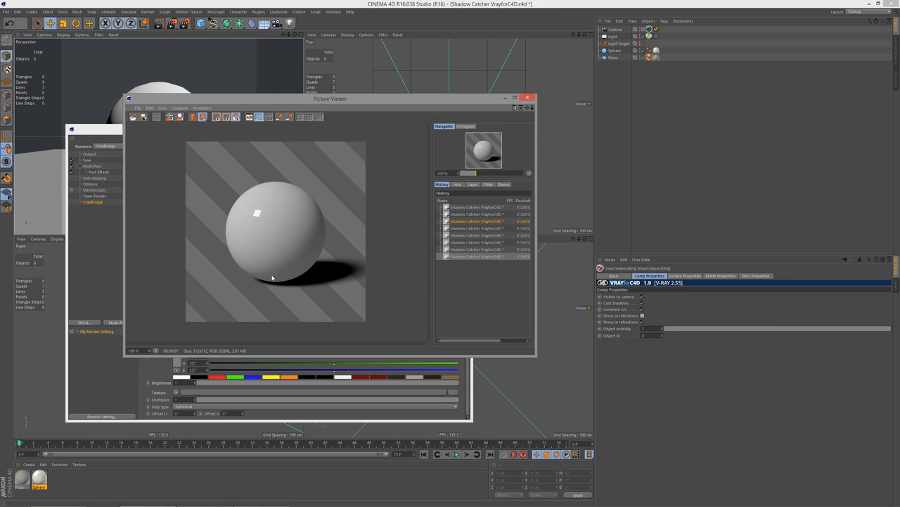
pyautogui.moveTo(319, 268)
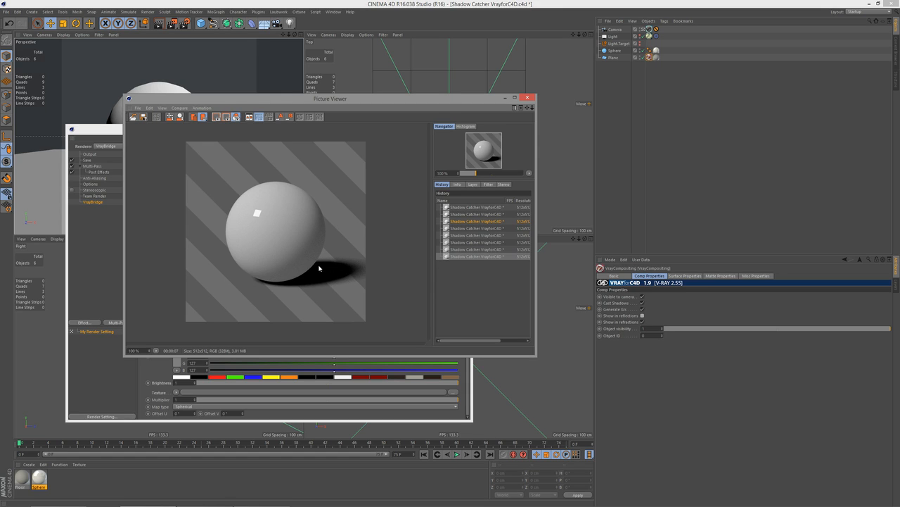
pyautogui.moveTo(315, 263)
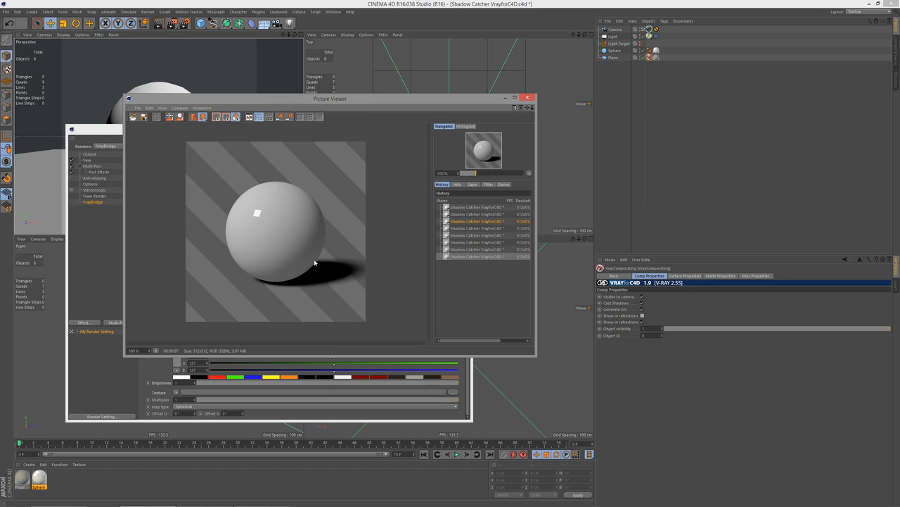
pyautogui.moveTo(305, 272)
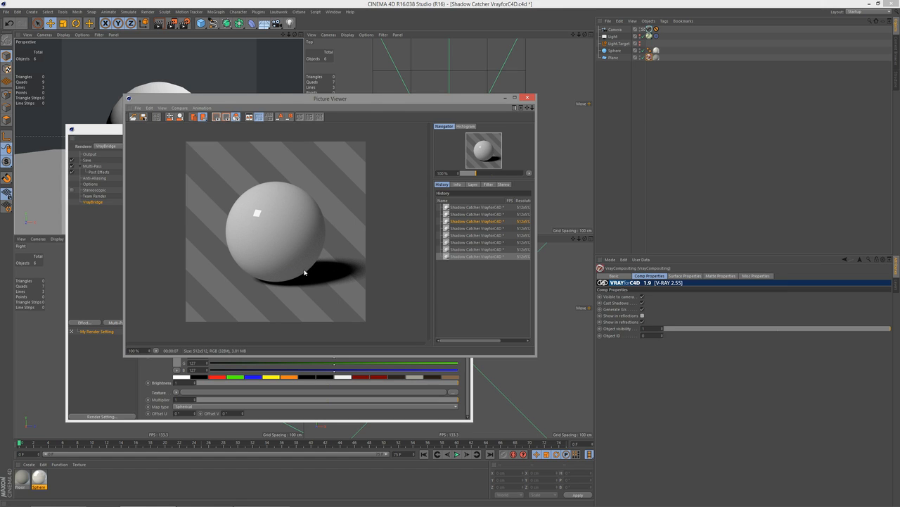
pyautogui.moveTo(373, 293)
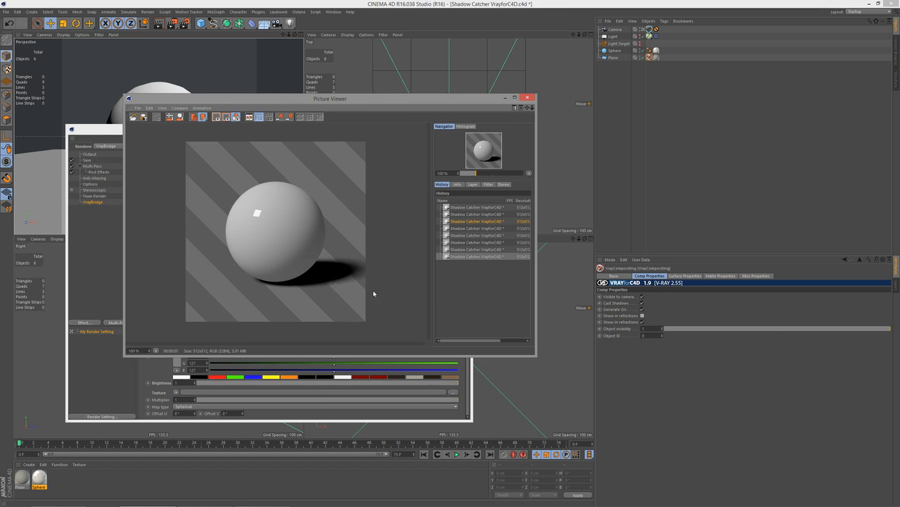
pyautogui.moveTo(305, 266)
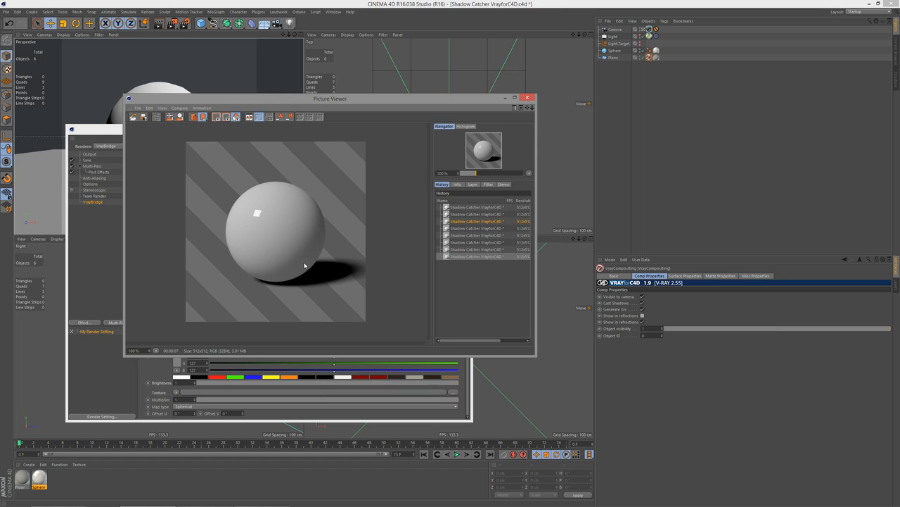
pyautogui.moveTo(308, 266)
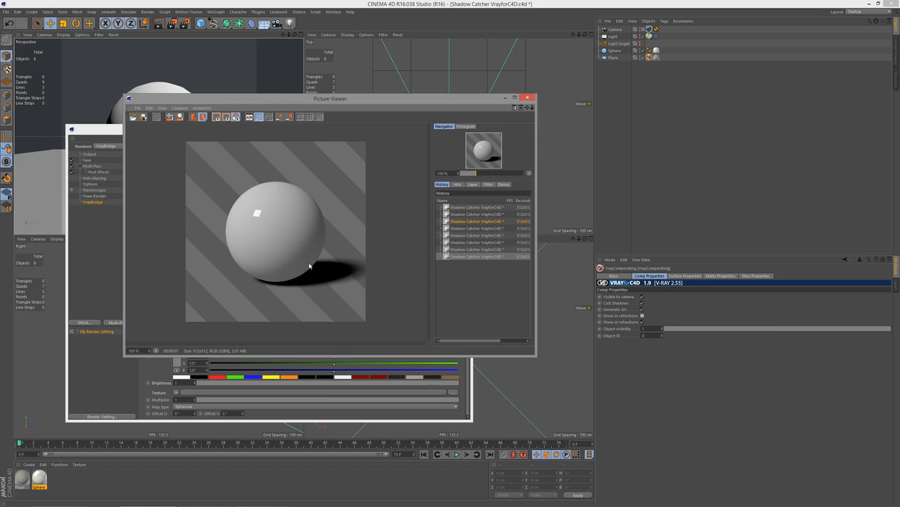
pyautogui.moveTo(283, 194)
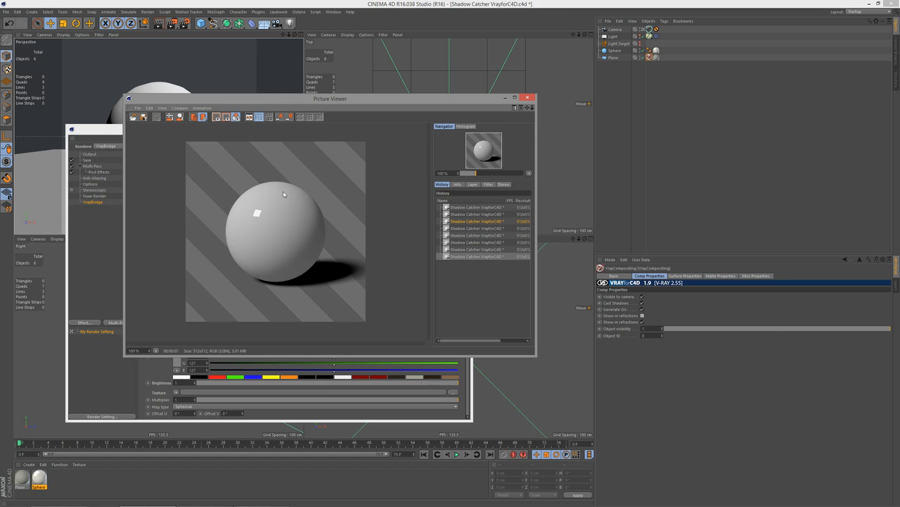
pyautogui.moveTo(235, 185)
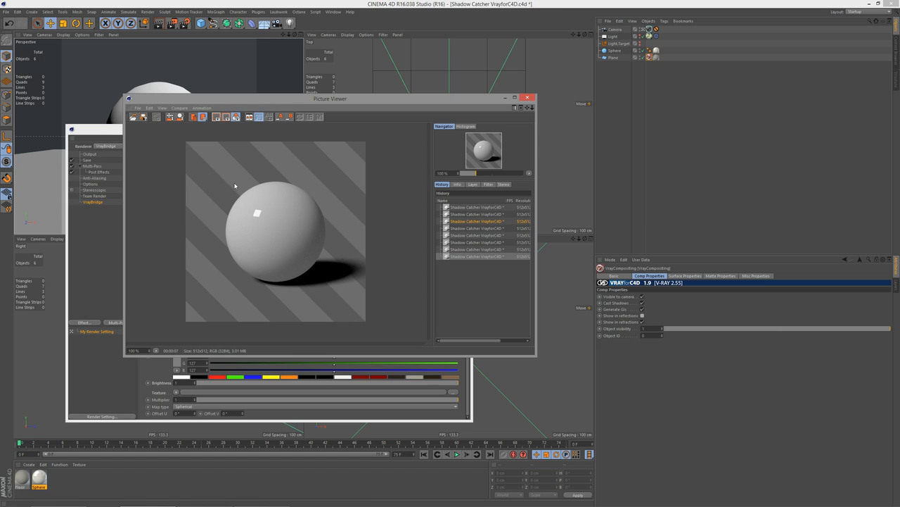
pyautogui.moveTo(280, 183)
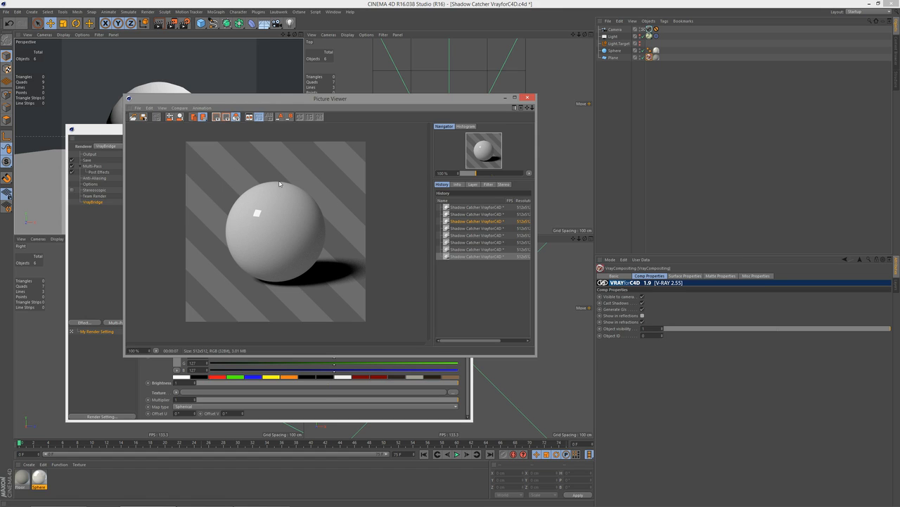
pyautogui.moveTo(358, 181)
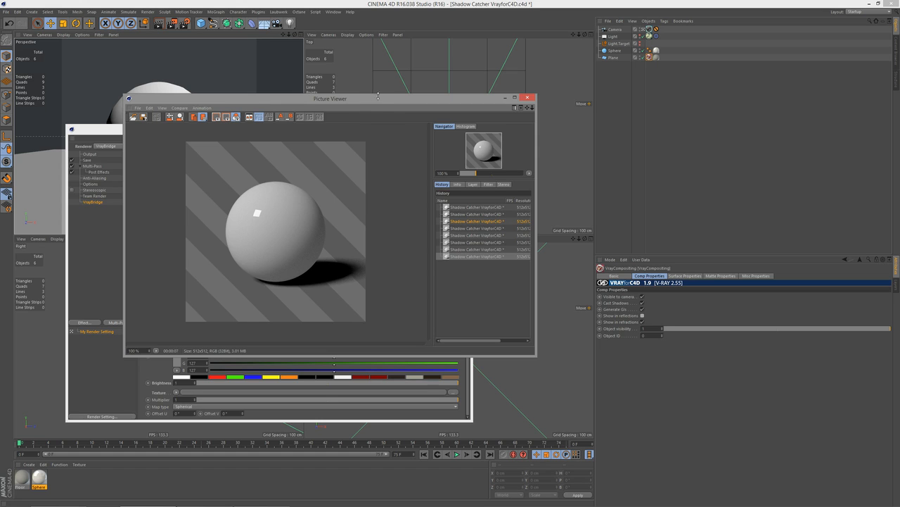
pyautogui.moveTo(330, 97); pyautogui.dragTo(363, 70)
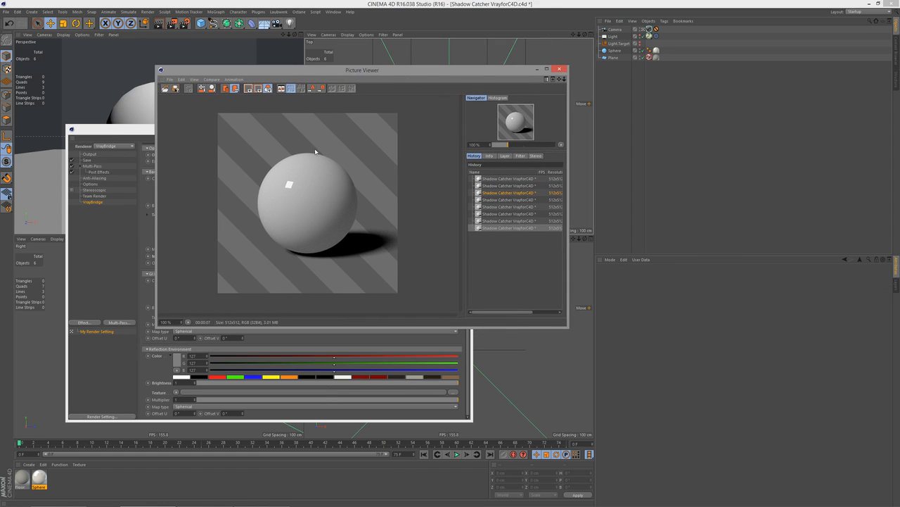
pyautogui.moveTo(357, 216)
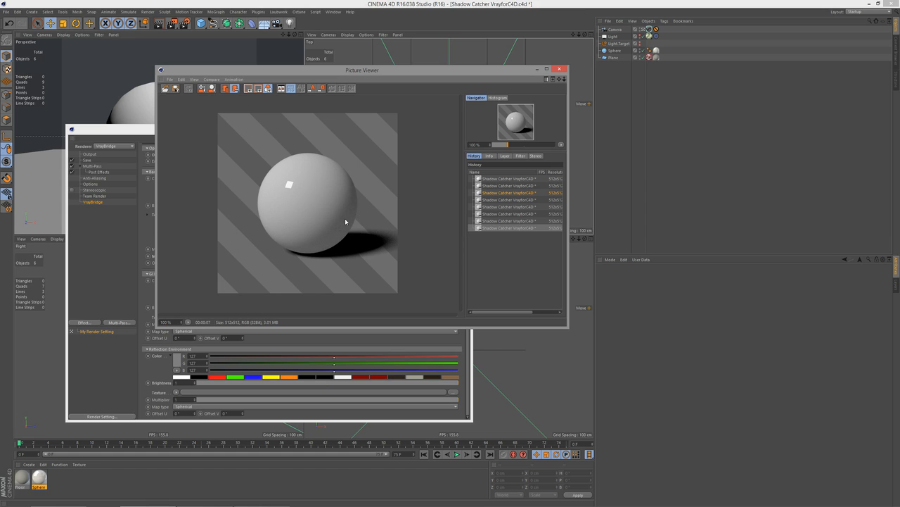
pyautogui.moveTo(322, 287)
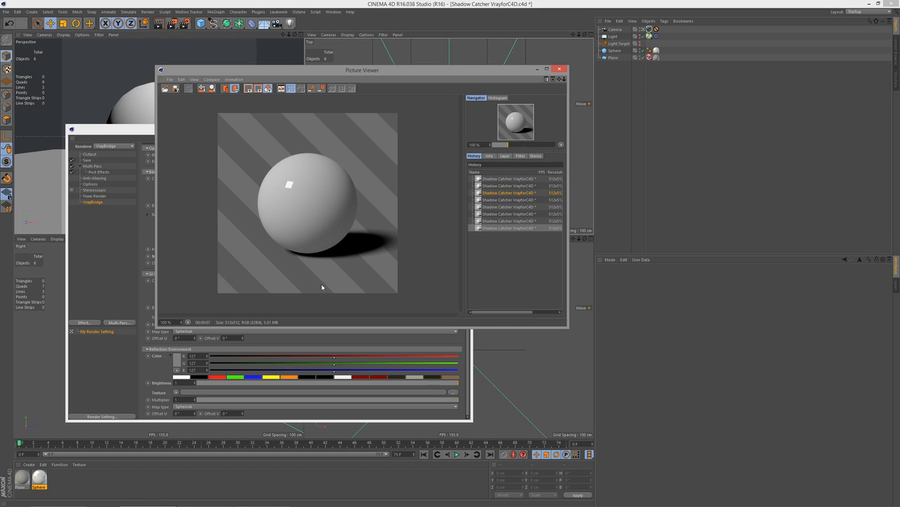
pyautogui.moveTo(285, 280)
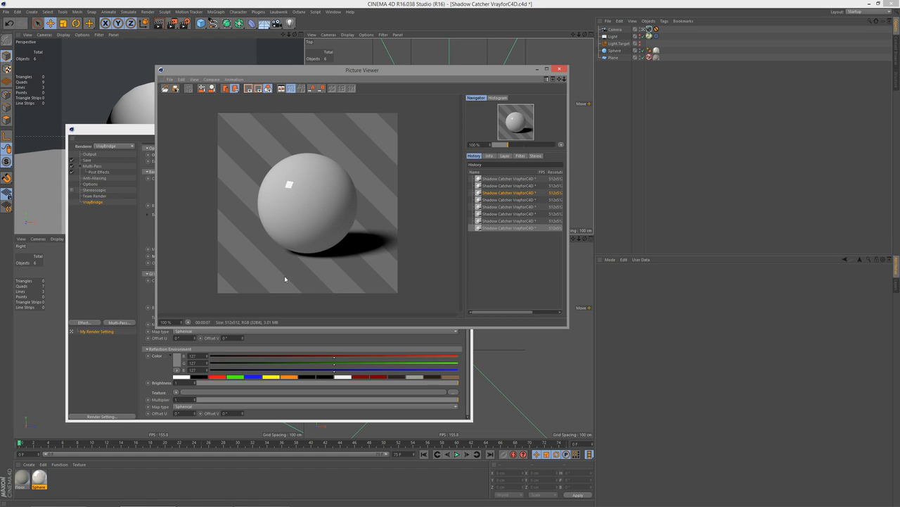
pyautogui.moveTo(347, 254)
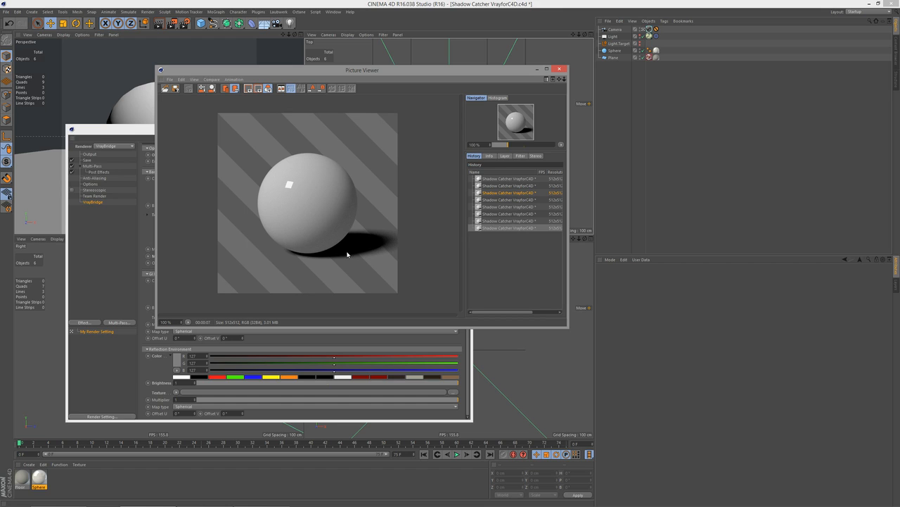
pyautogui.moveTo(378, 263)
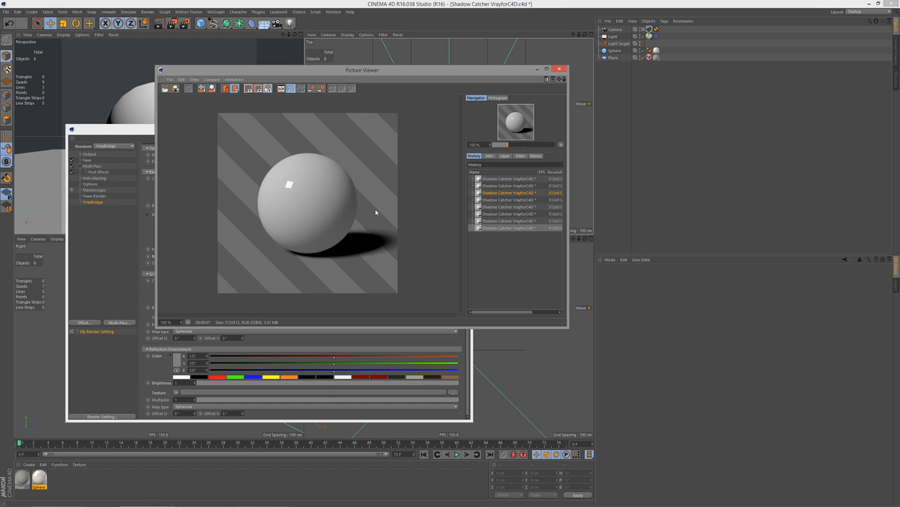
pyautogui.moveTo(340, 205)
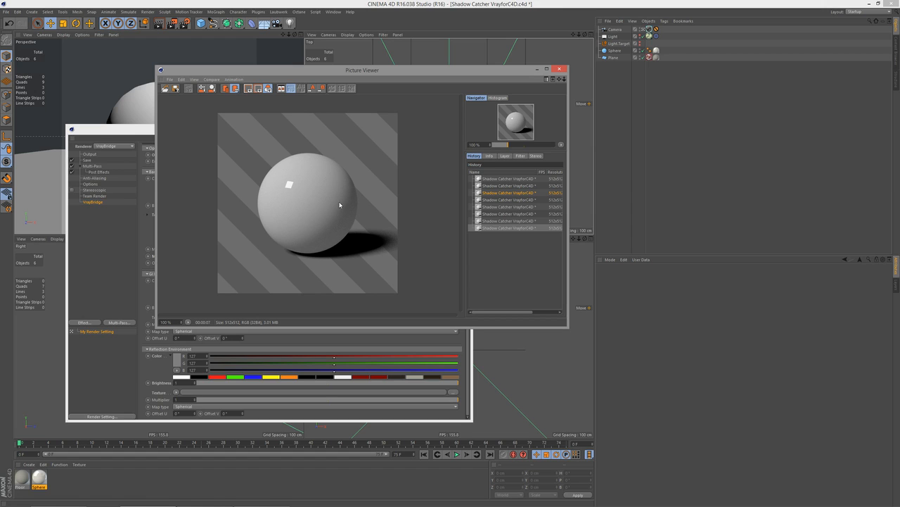
pyautogui.moveTo(348, 178)
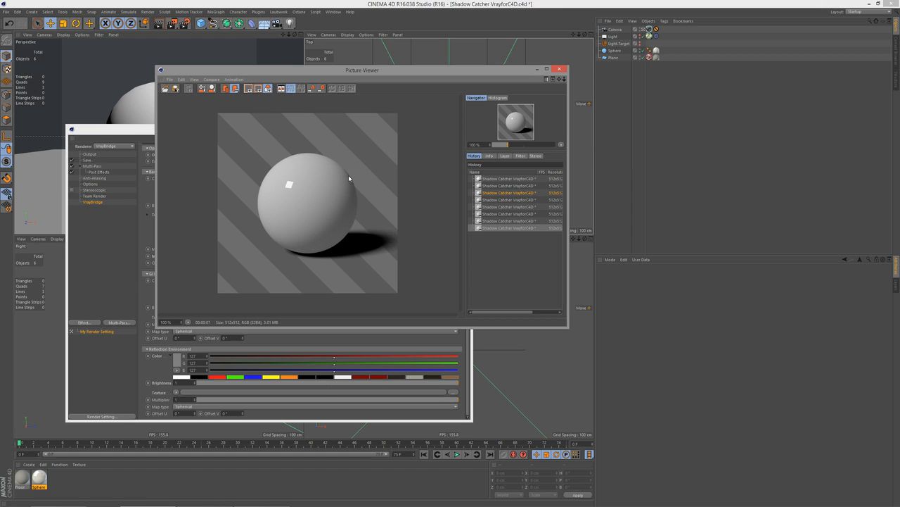
pyautogui.moveTo(406, 167)
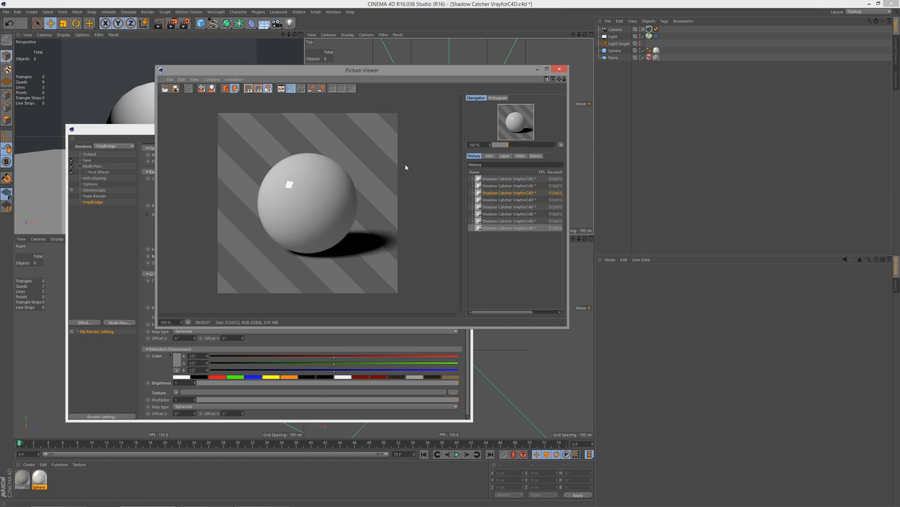
pyautogui.moveTo(357, 215)
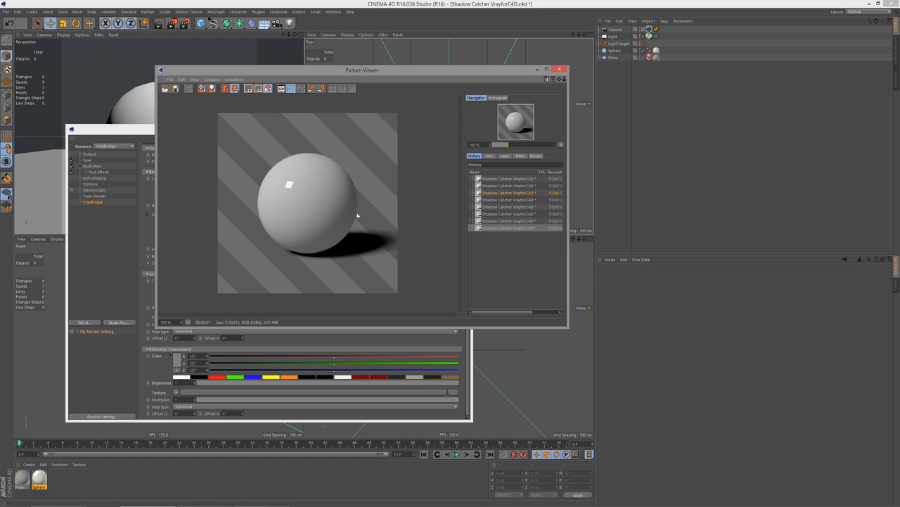
pyautogui.moveTo(272, 289)
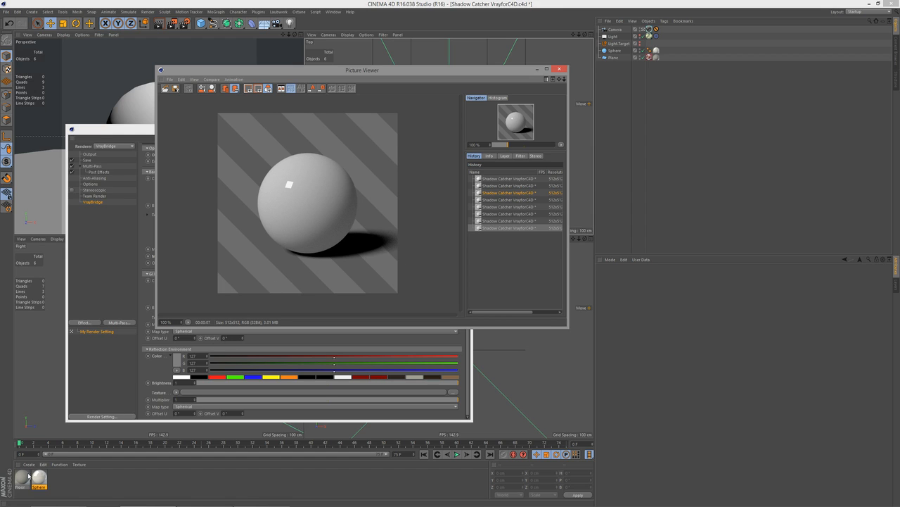
# Open the Floor material editor and move the Picture Viewer right to uncover the render
pyautogui.doubleClick(23, 479)
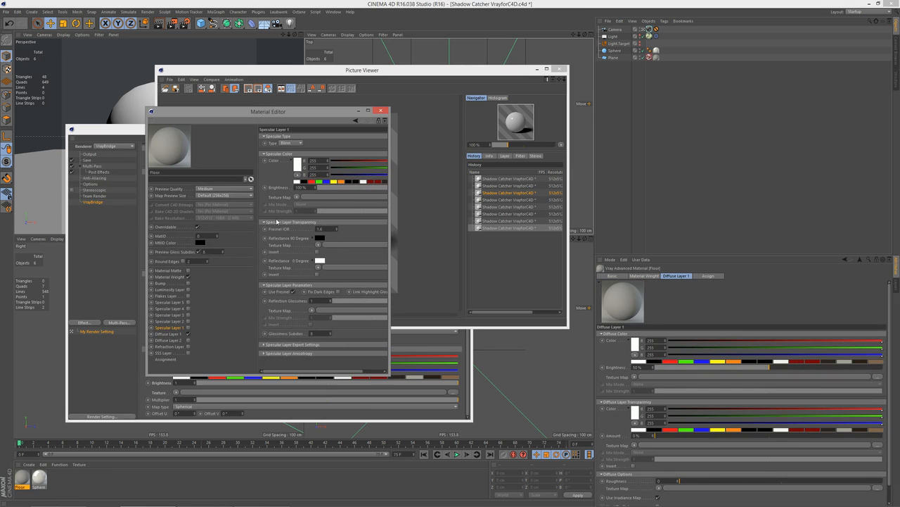
pyautogui.moveTo(325, 191)
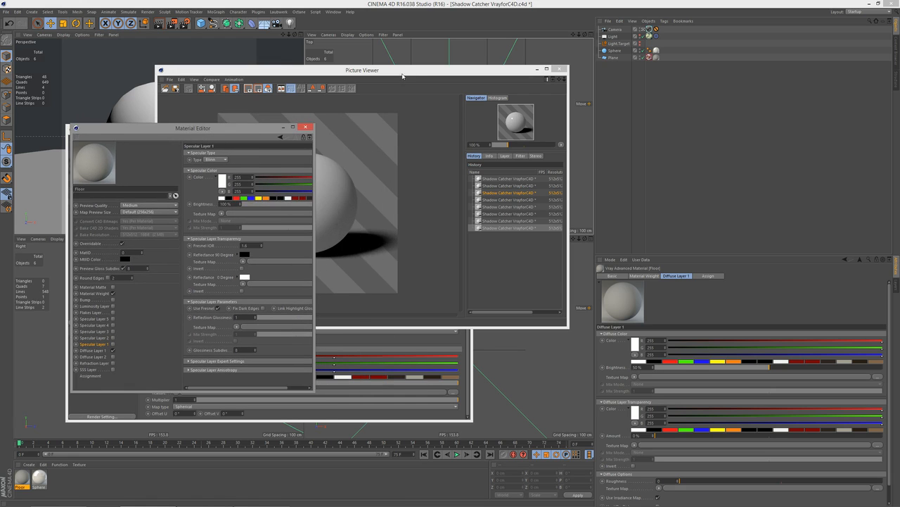
pyautogui.moveTo(363, 70); pyautogui.dragTo(427, 64)
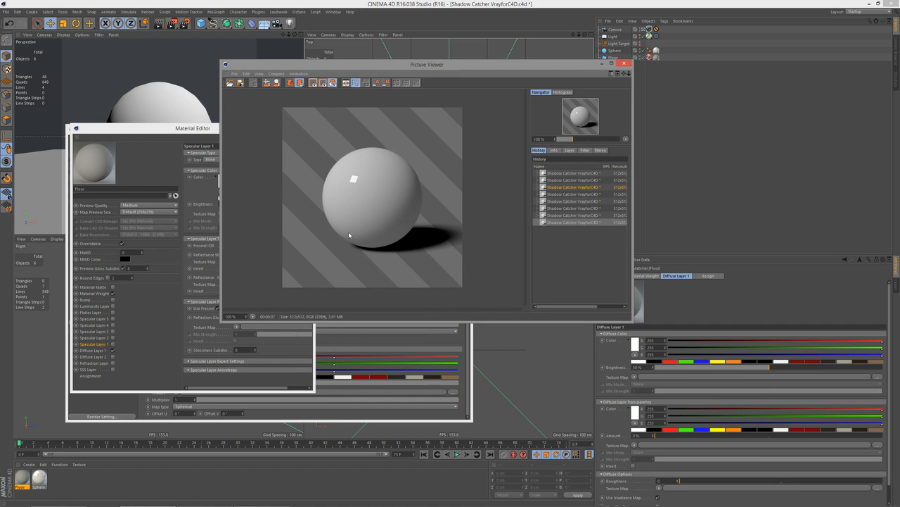
pyautogui.moveTo(407, 220)
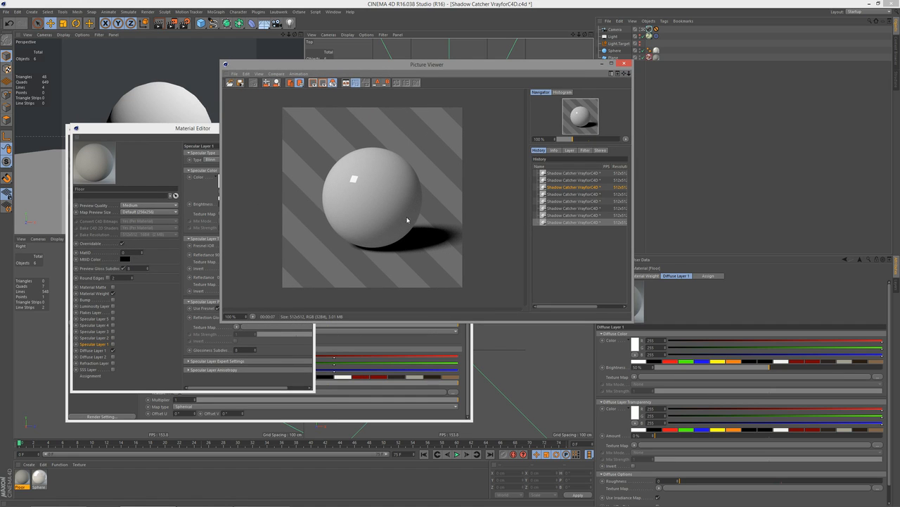
pyautogui.moveTo(430, 164)
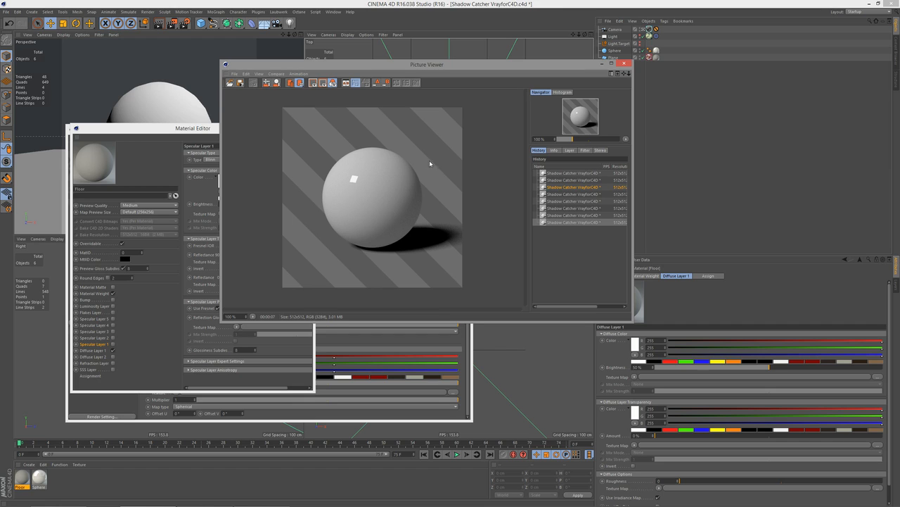
pyautogui.moveTo(376, 186)
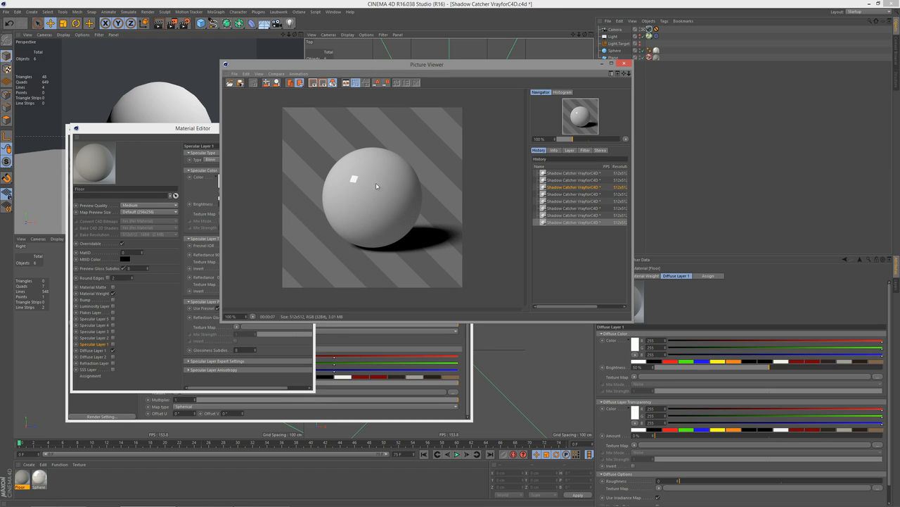
pyautogui.moveTo(332, 242)
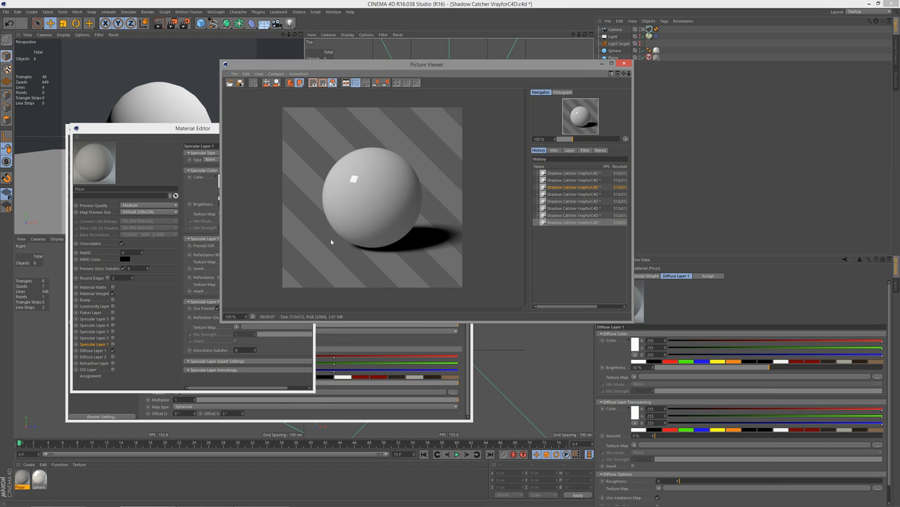
pyautogui.moveTo(394, 207)
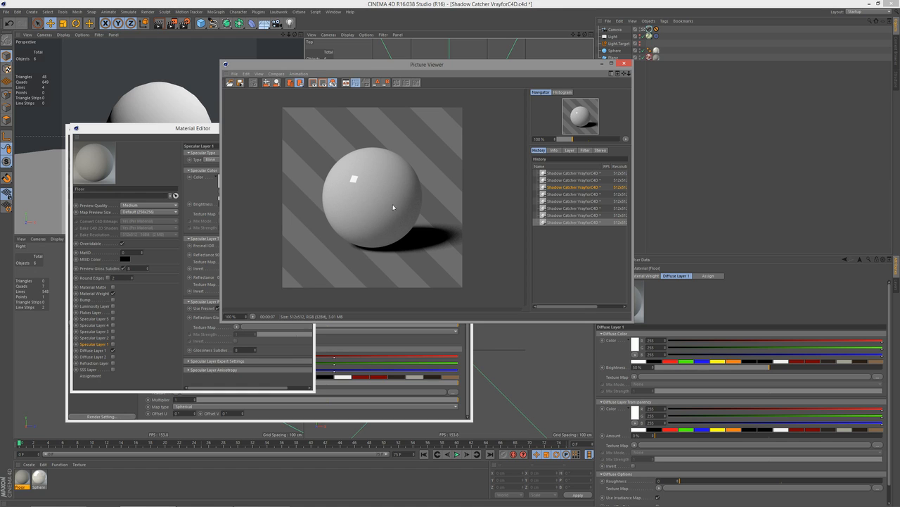
pyautogui.moveTo(408, 233)
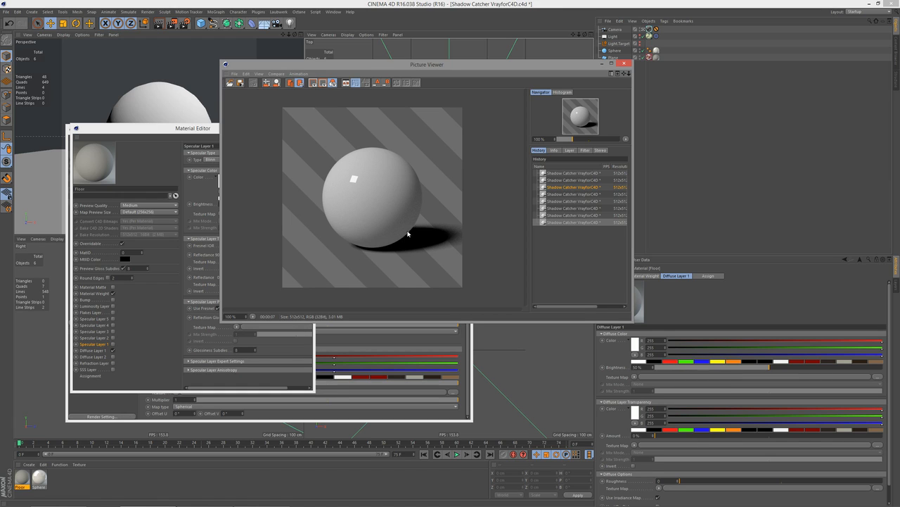
pyautogui.moveTo(422, 243)
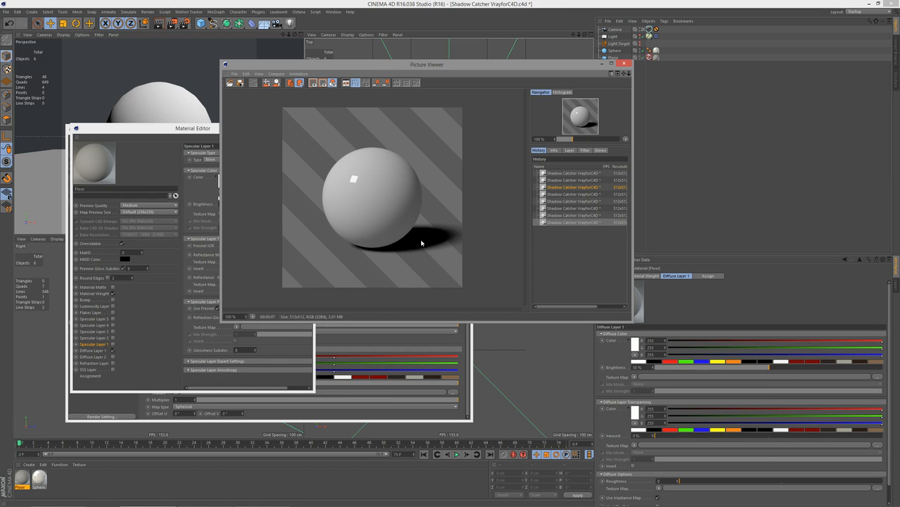
pyautogui.moveTo(386, 240)
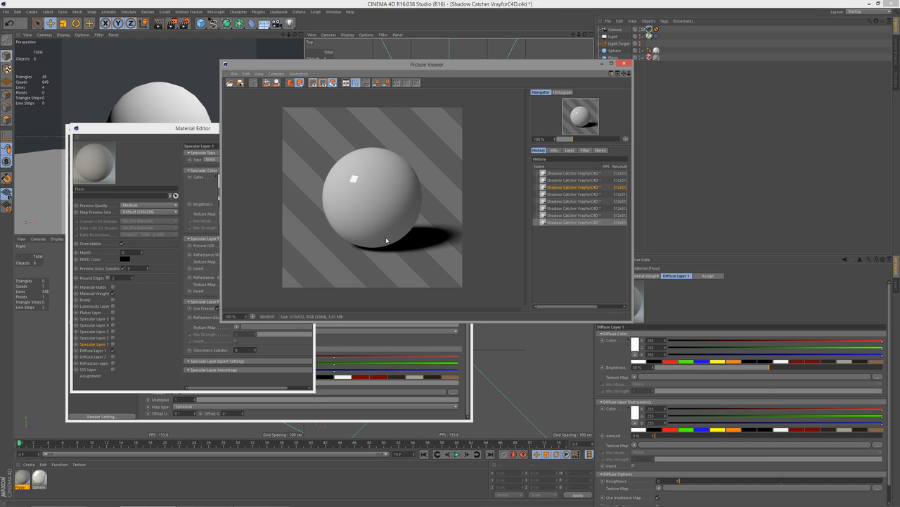
pyautogui.moveTo(387, 224)
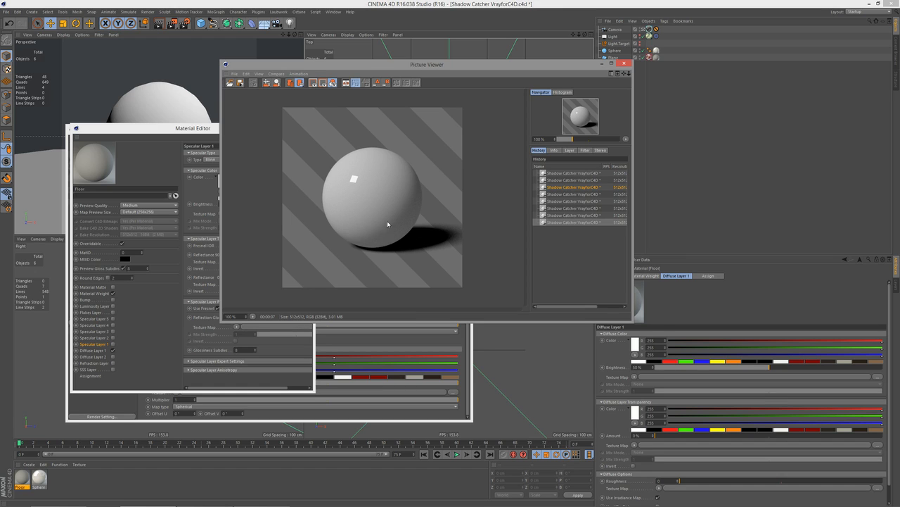
pyautogui.moveTo(376, 200)
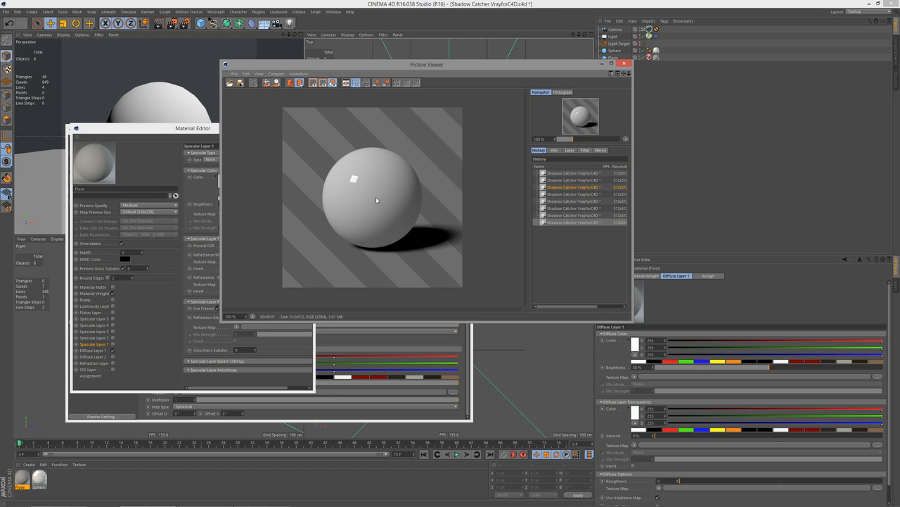
pyautogui.moveTo(382, 211)
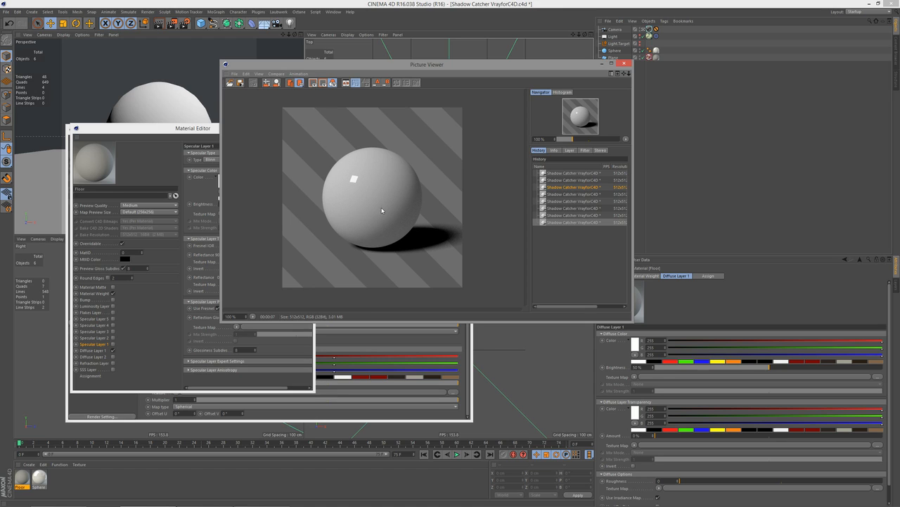
pyautogui.moveTo(457, 188)
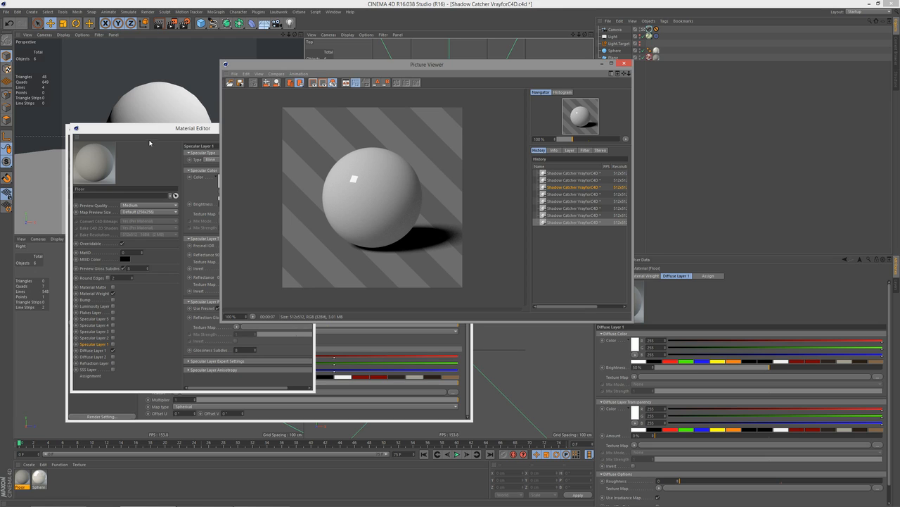
pyautogui.moveTo(140, 131)
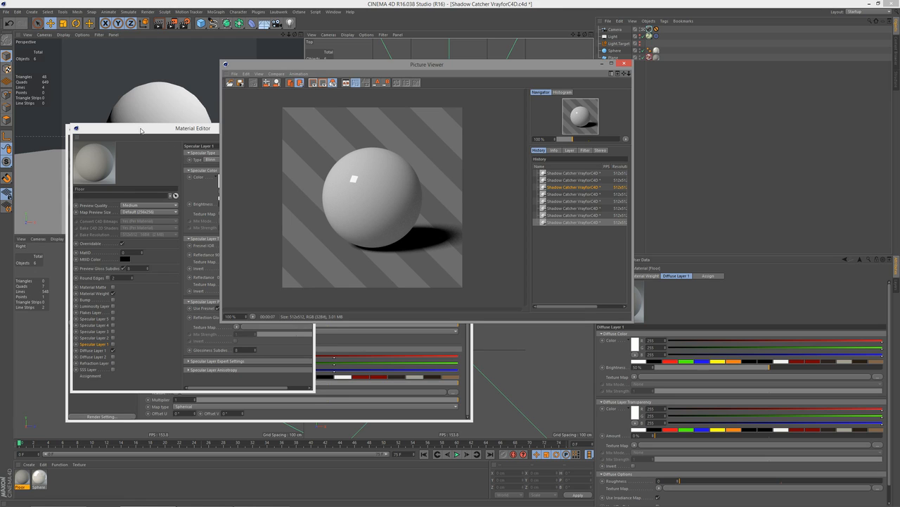
pyautogui.moveTo(367, 183)
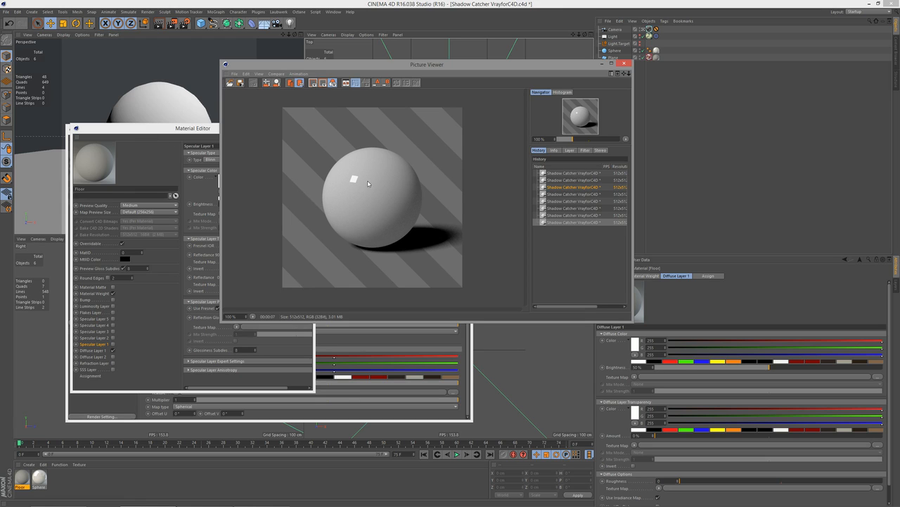
pyautogui.moveTo(420, 211)
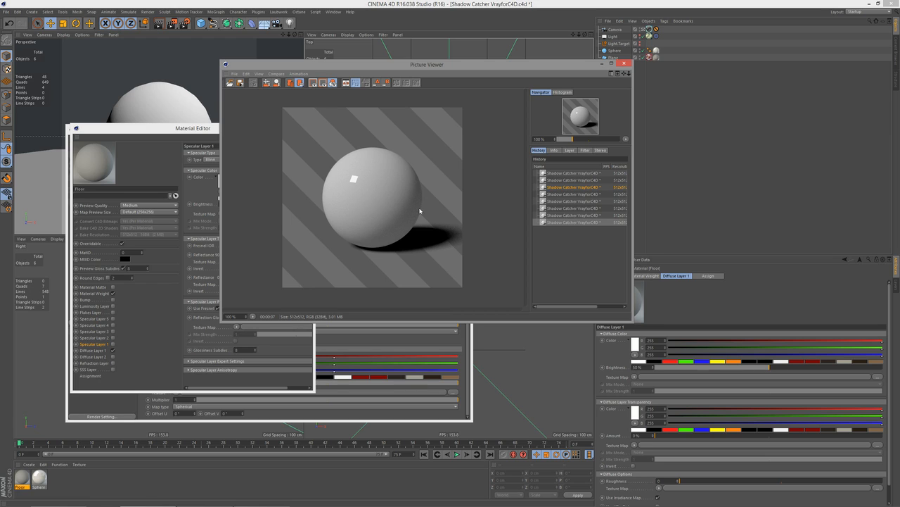
pyautogui.moveTo(409, 216)
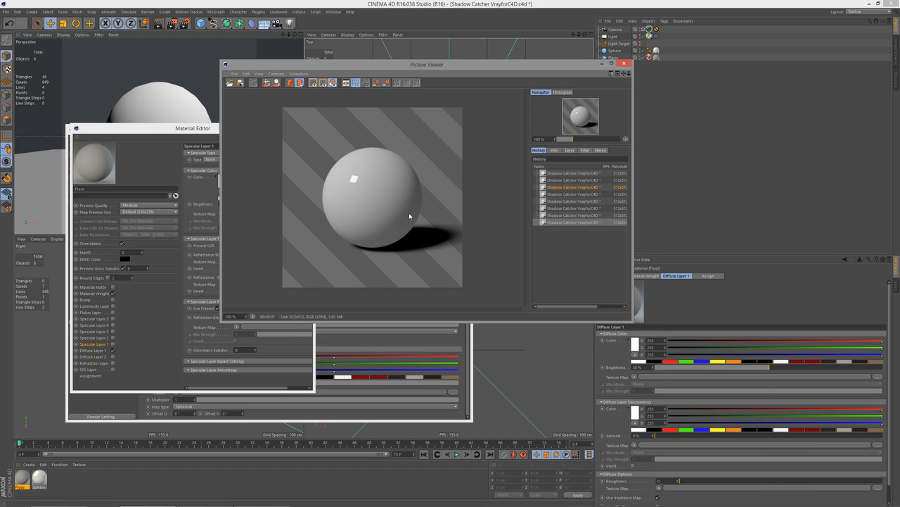